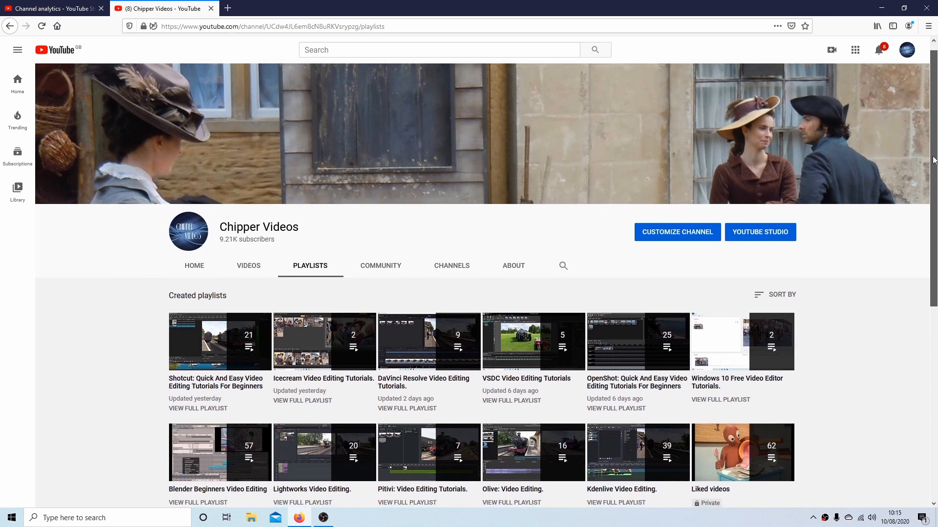
Try a Subdivision Surface modifier on the dress and remove it again.
scroll(down, 3)
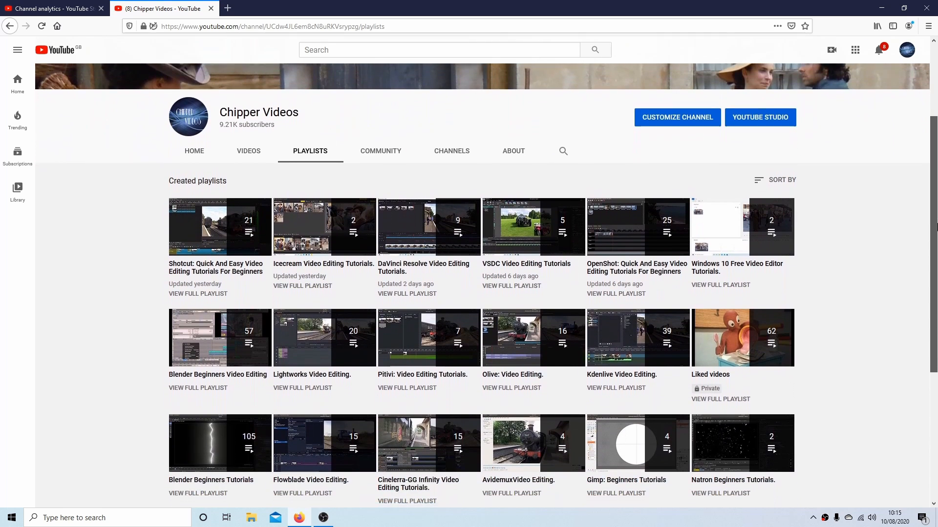
click(346, 518)
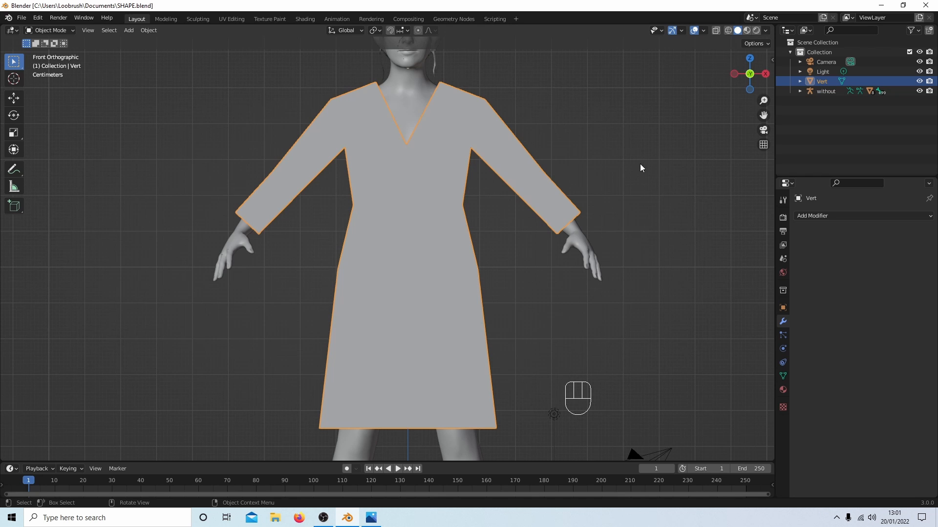
mouse_move(396, 97)
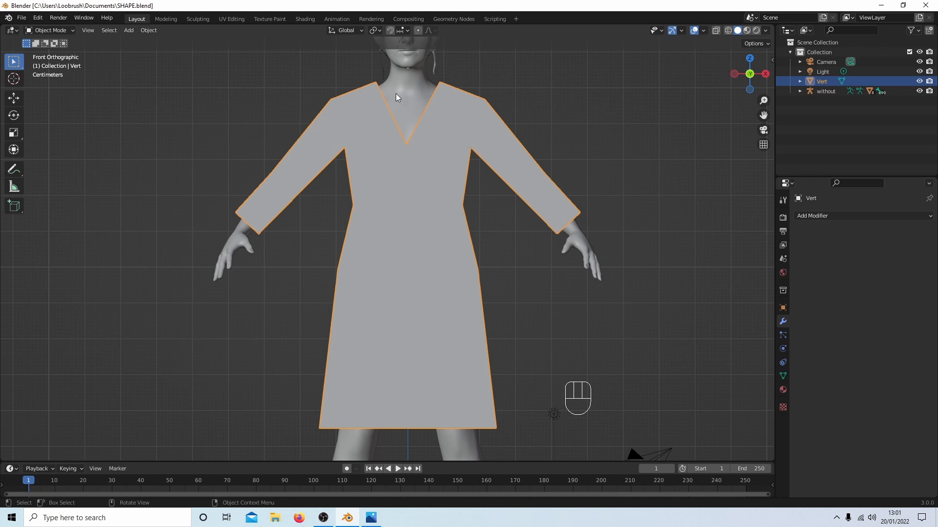
mouse_move(360, 173)
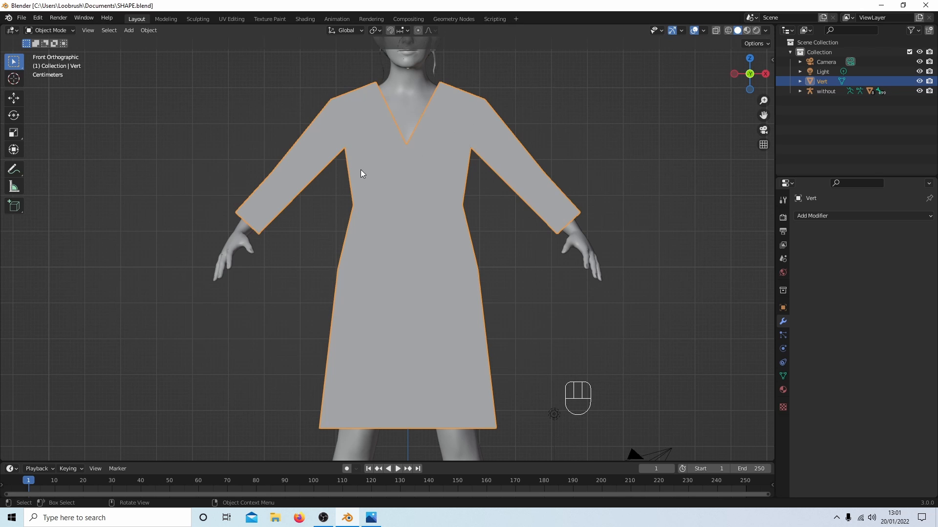
mouse_move(468, 107)
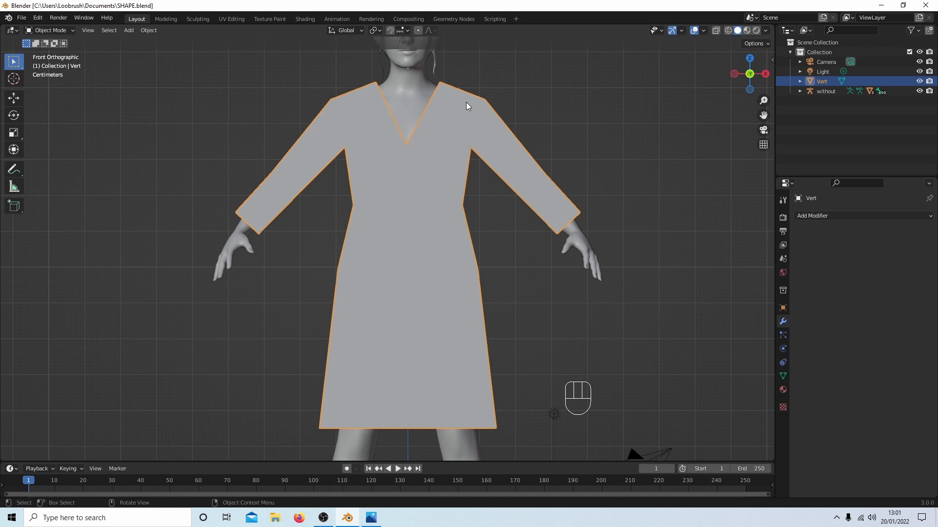
mouse_move(286, 172)
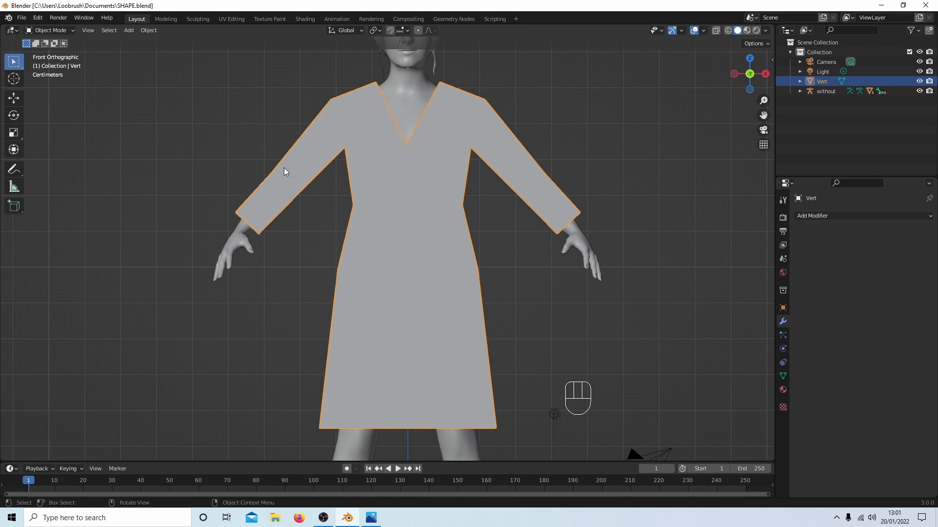
mouse_move(506, 183)
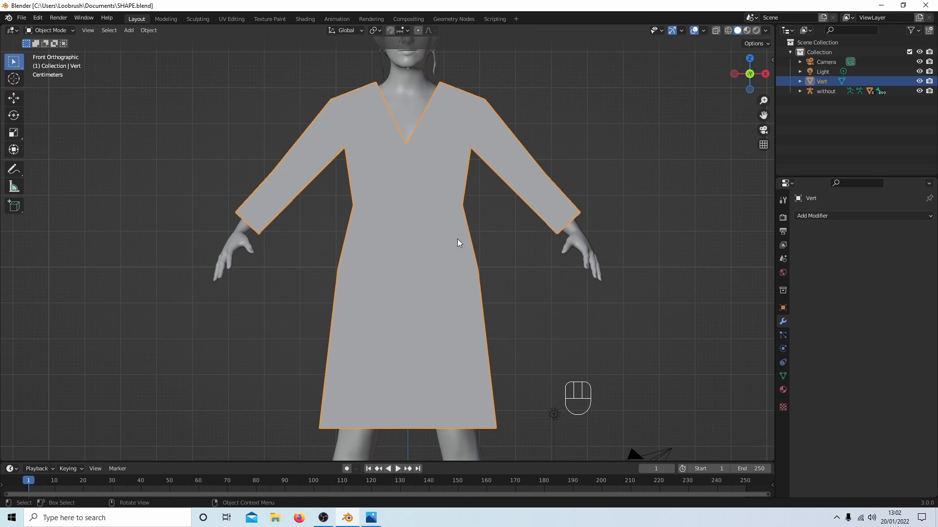
mouse_move(409, 147)
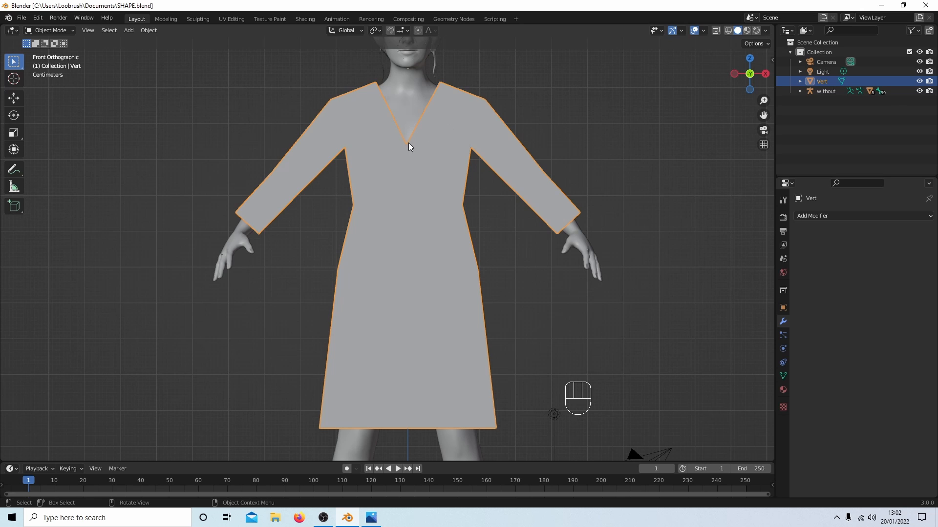
mouse_move(435, 221)
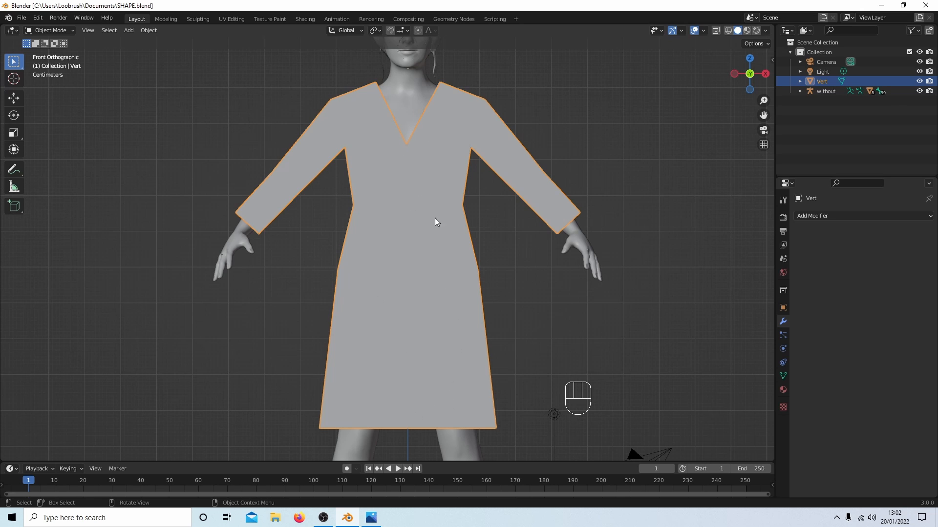
mouse_move(484, 225)
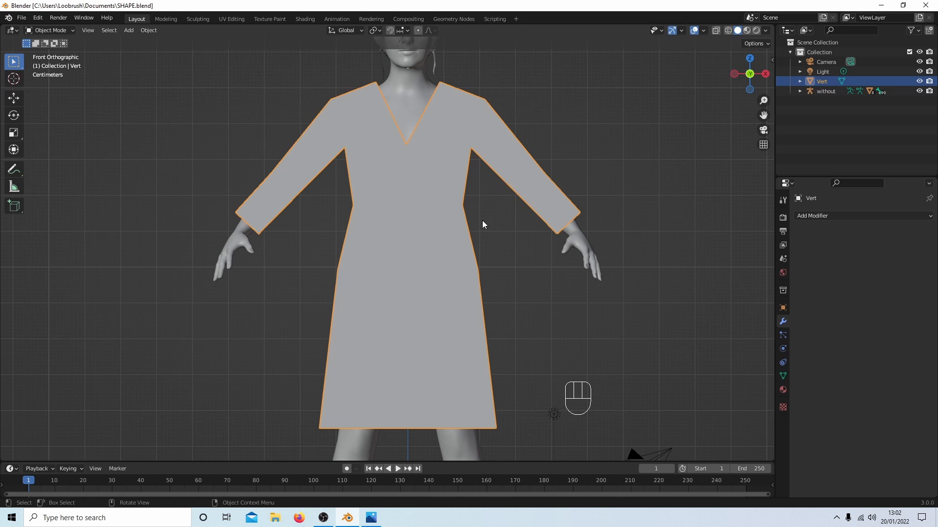
mouse_move(381, 175)
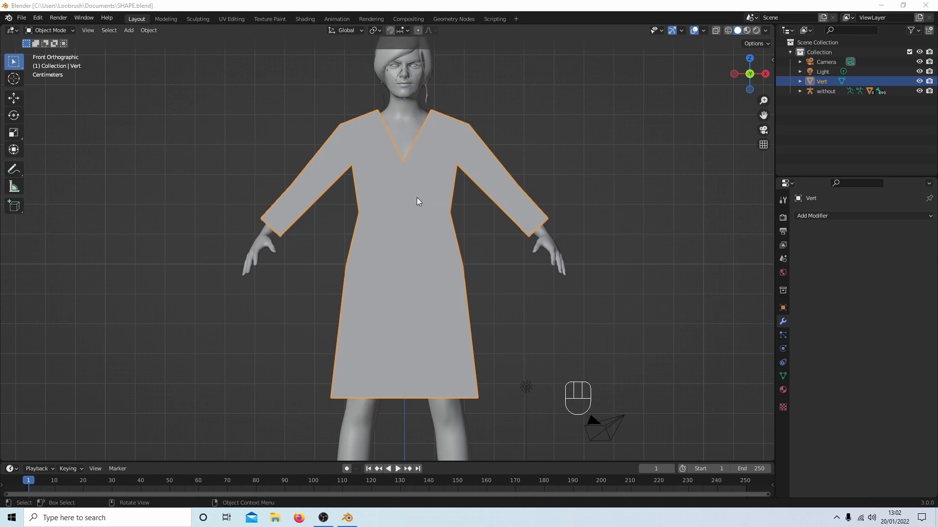
mouse_move(400, 196)
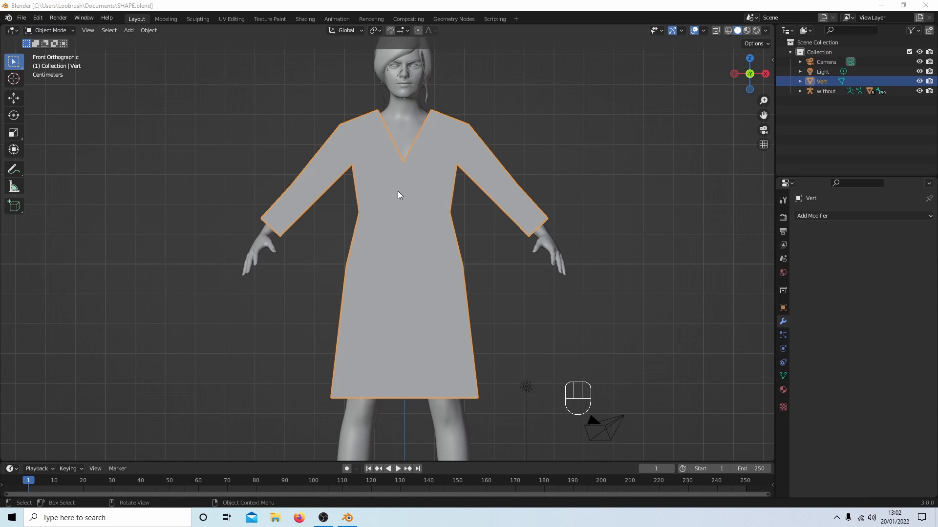
mouse_move(770, 156)
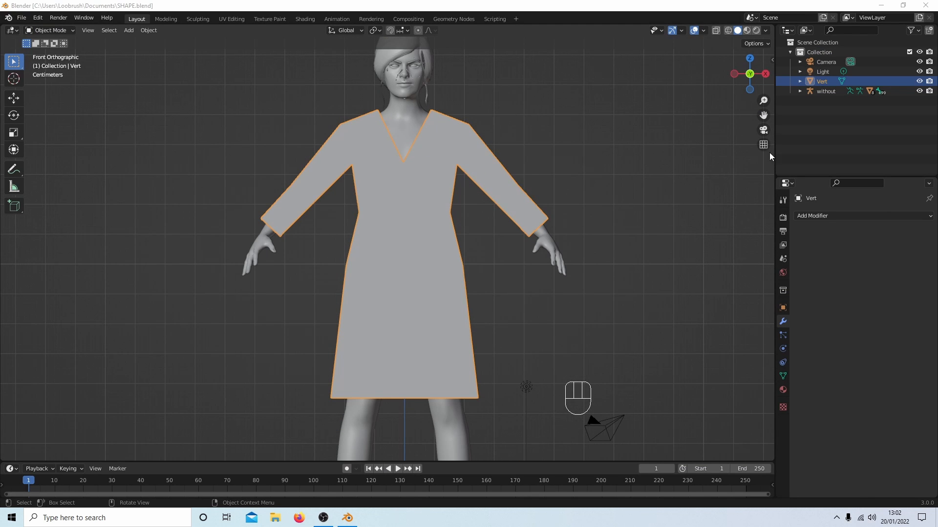
mouse_move(783, 322)
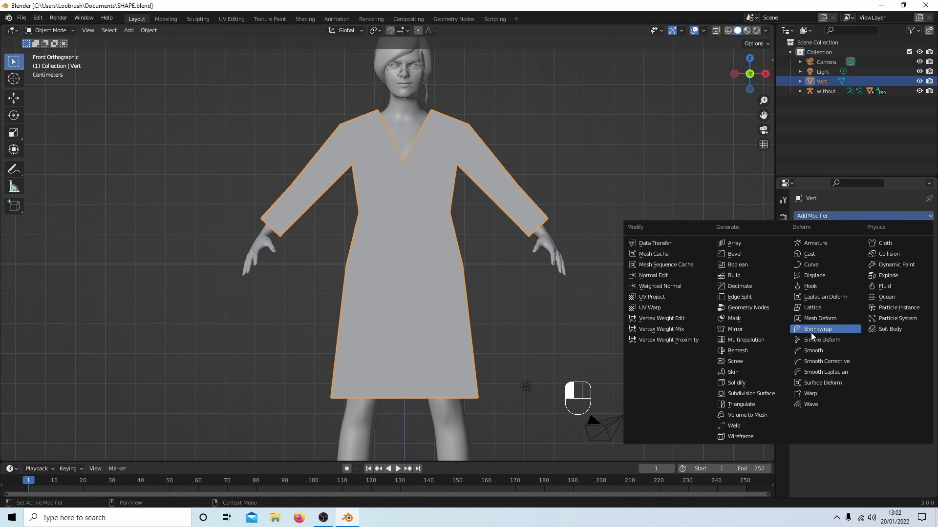
mouse_move(749, 394)
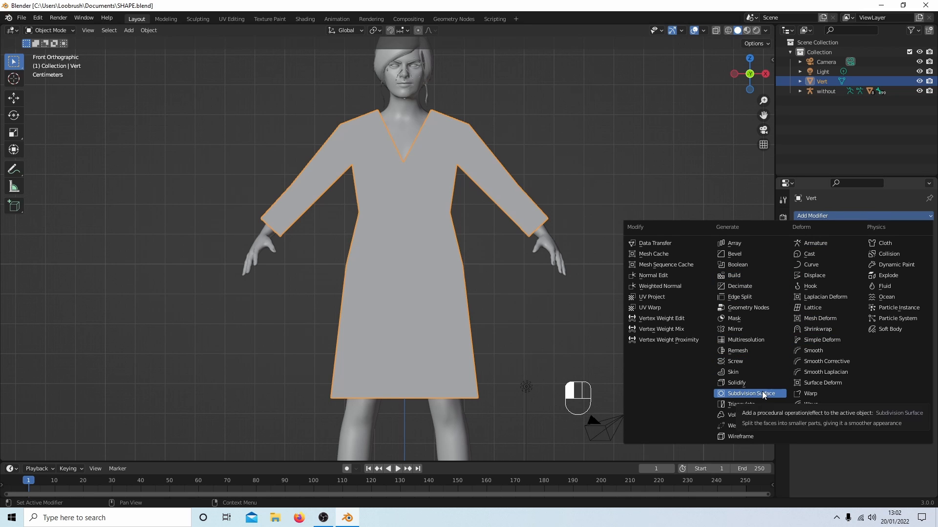
click(751, 393)
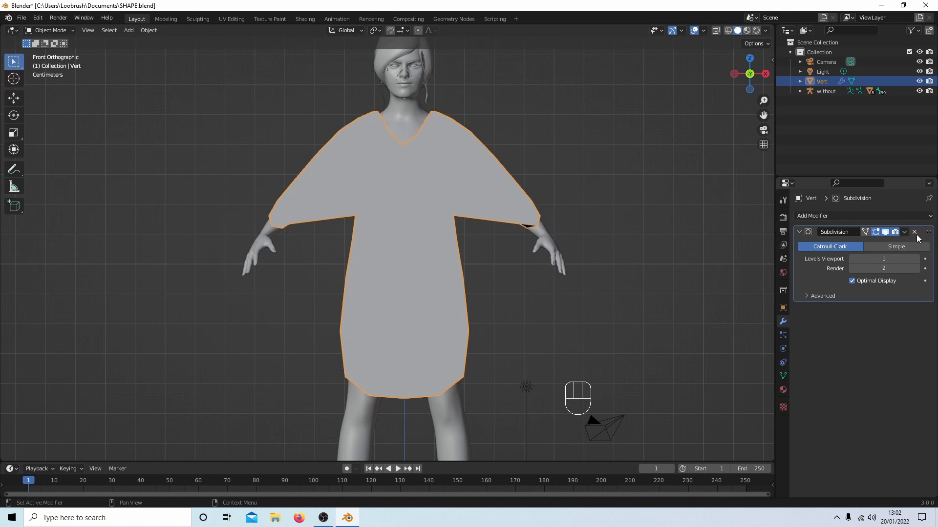
click(914, 232)
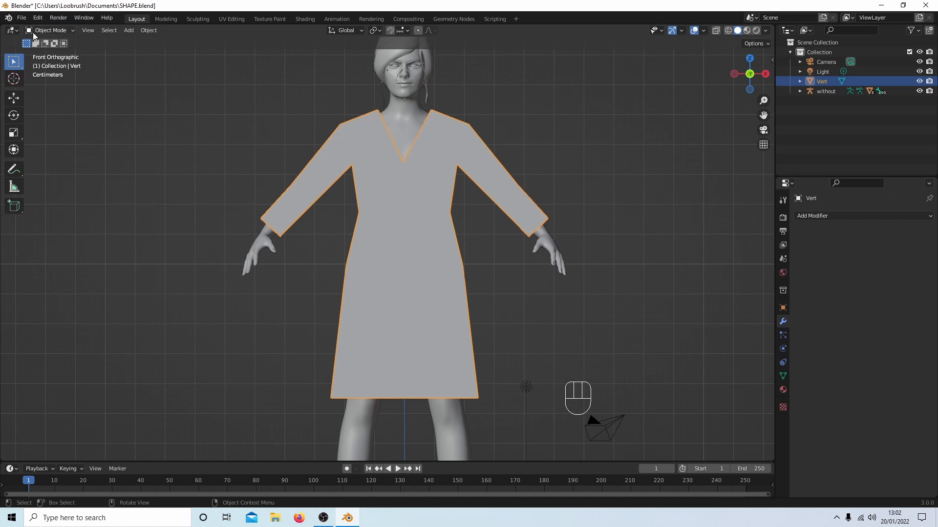
In Edit Mode, delete only the faces of the whole dress, keeping its outline edges.
key(Tab)
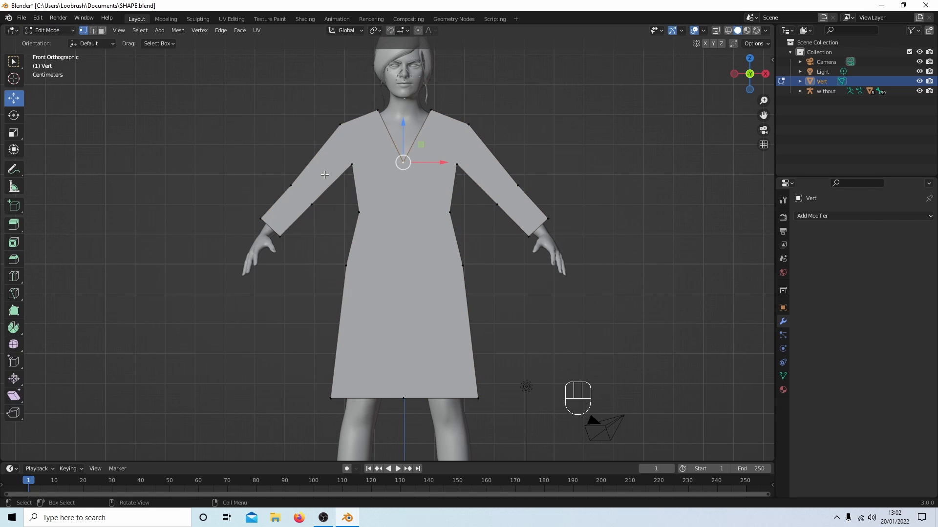
key(a)
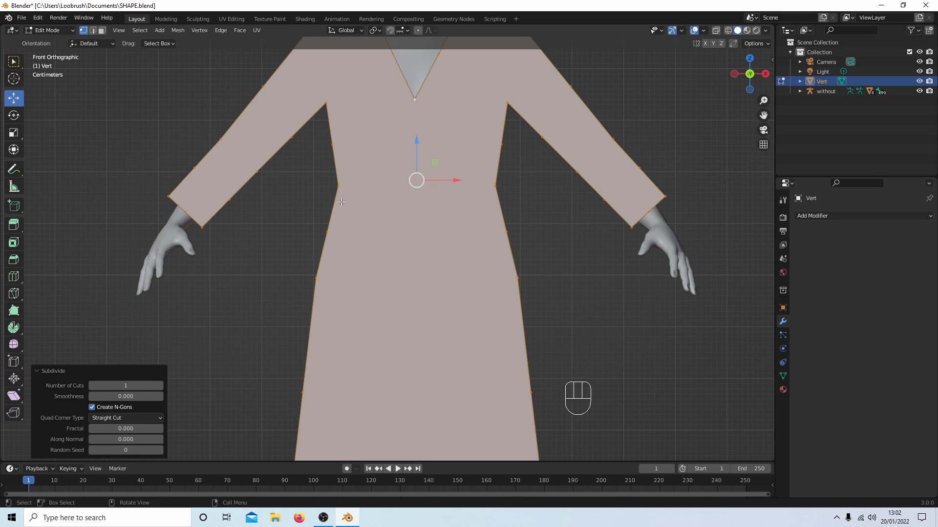
mouse_move(460, 168)
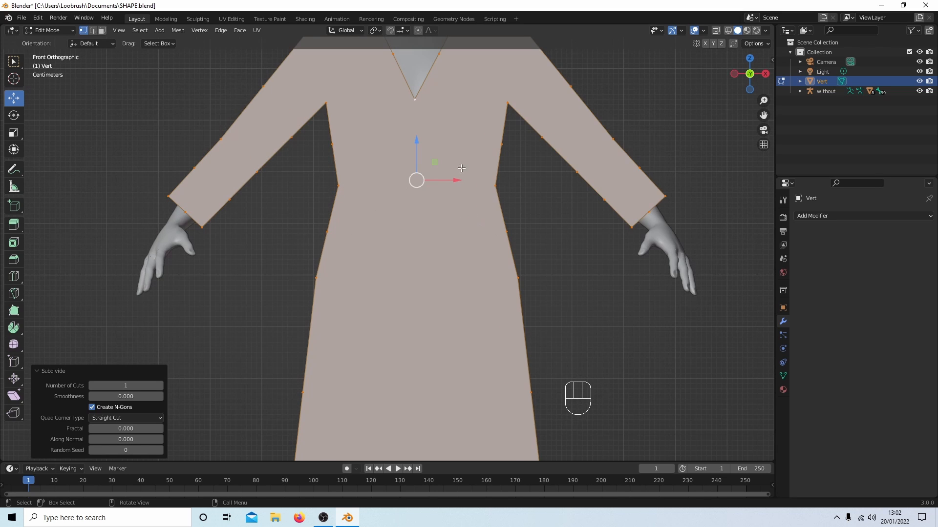
key(ctrl+z)
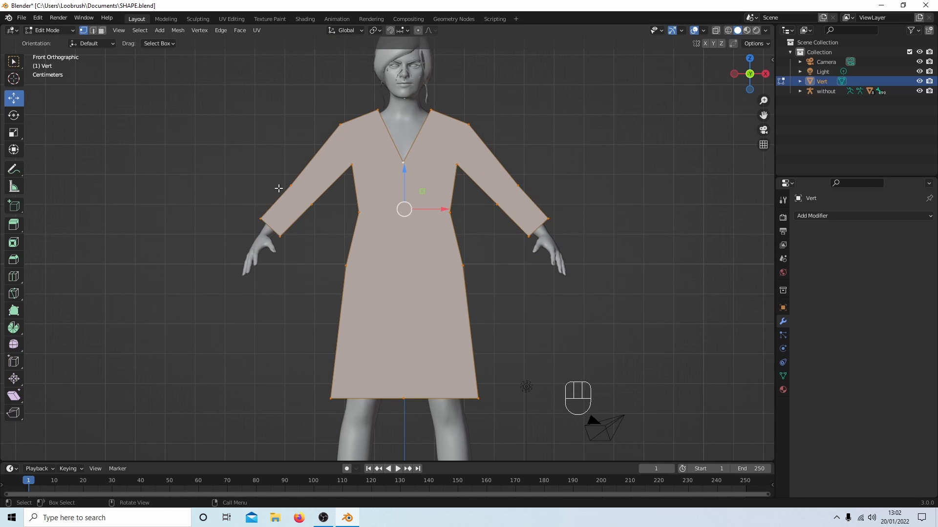
mouse_move(329, 182)
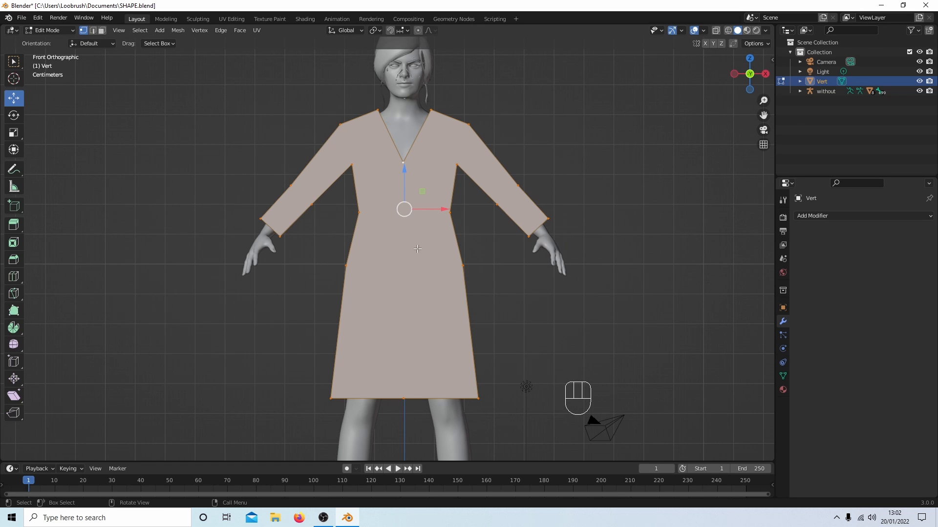
mouse_move(370, 208)
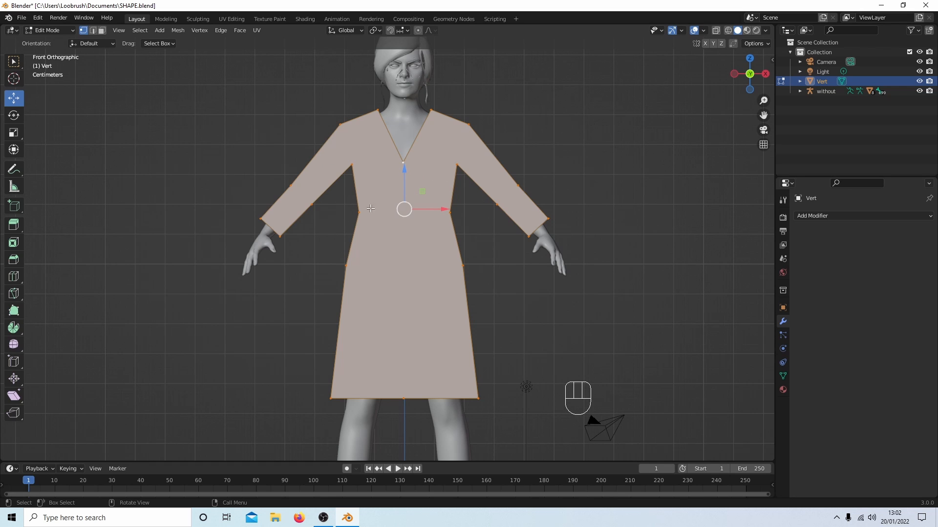
mouse_move(433, 181)
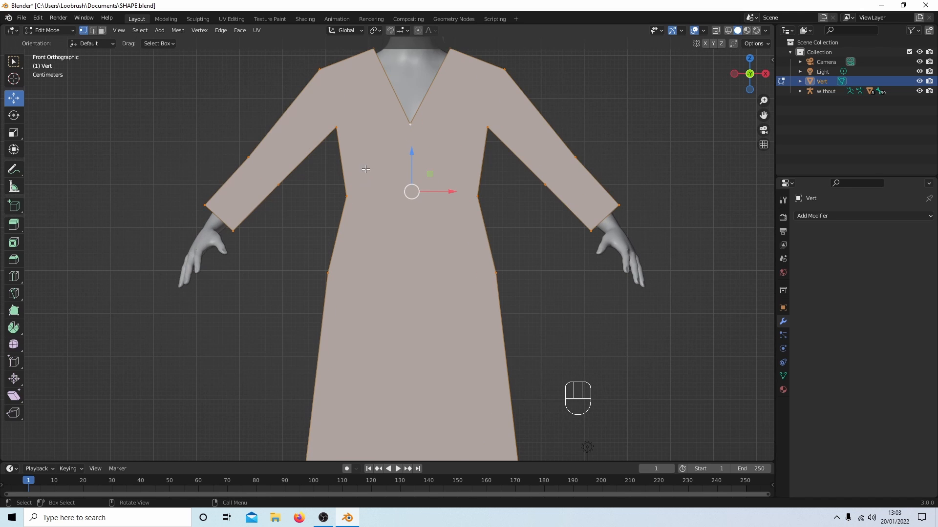
mouse_move(375, 198)
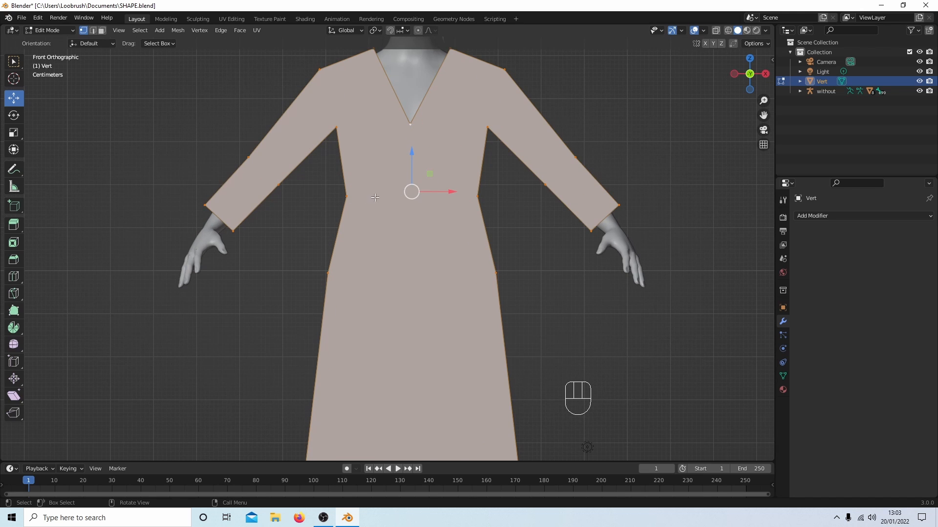
mouse_move(473, 178)
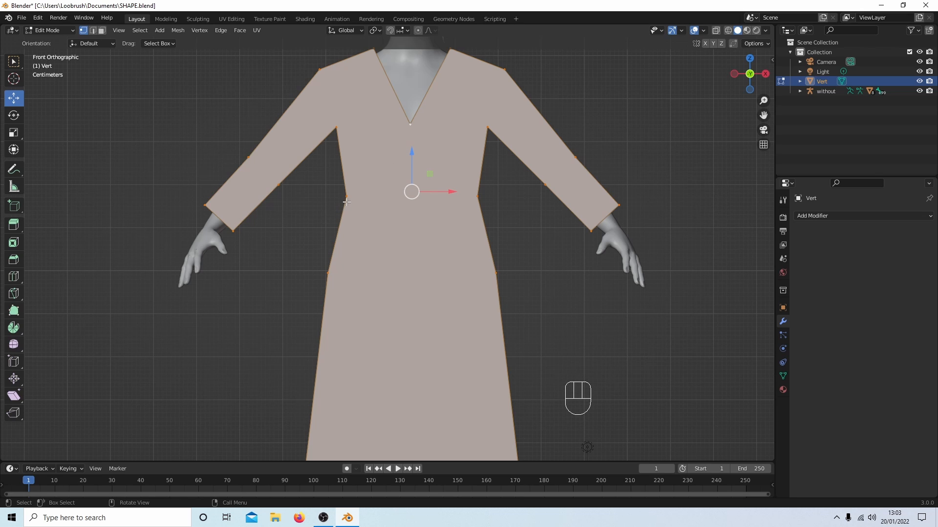
mouse_move(350, 198)
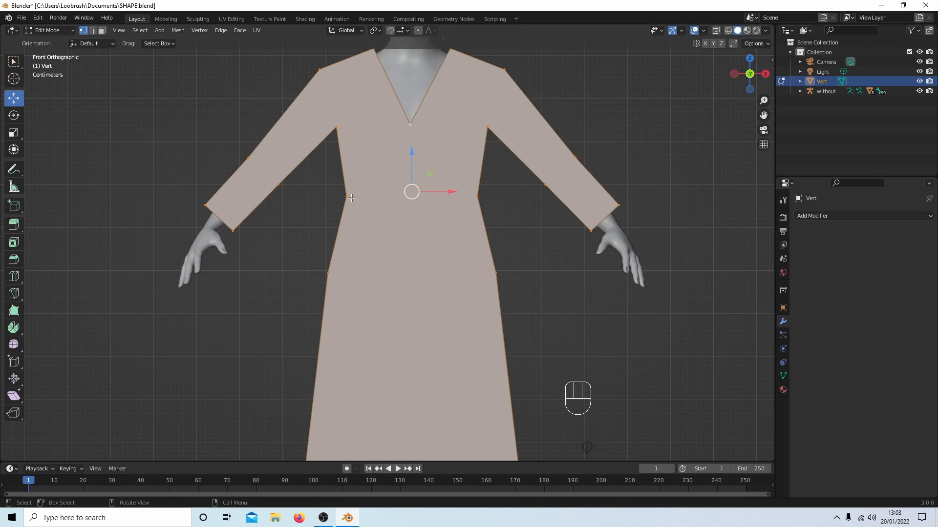
mouse_move(349, 144)
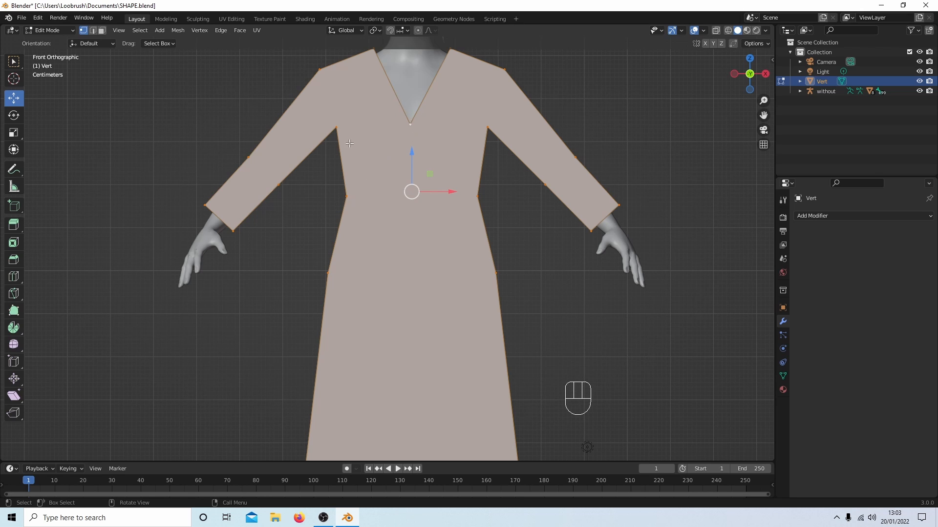
mouse_move(383, 153)
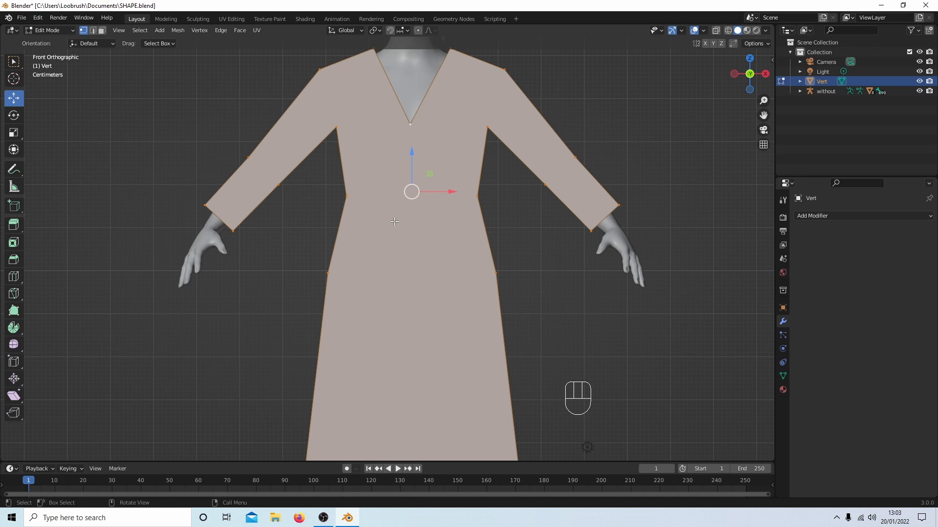
key(x)
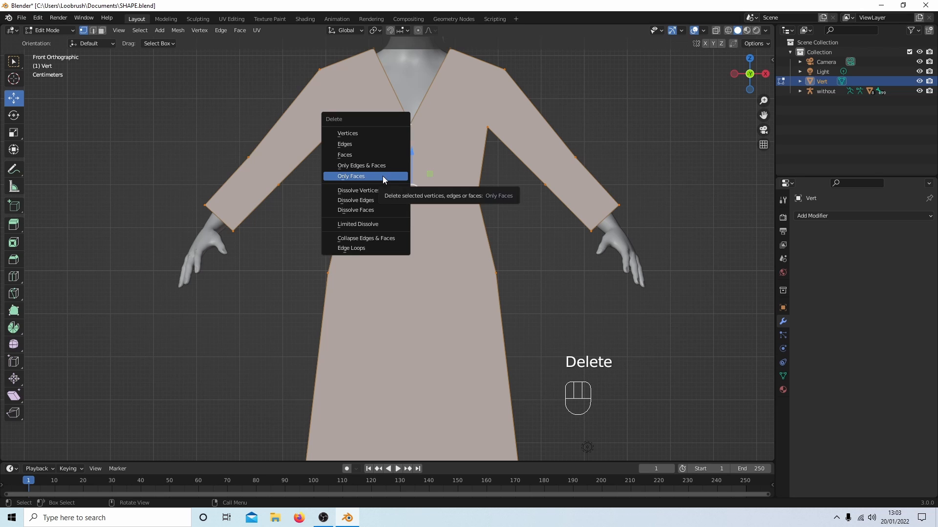
mouse_move(371, 181)
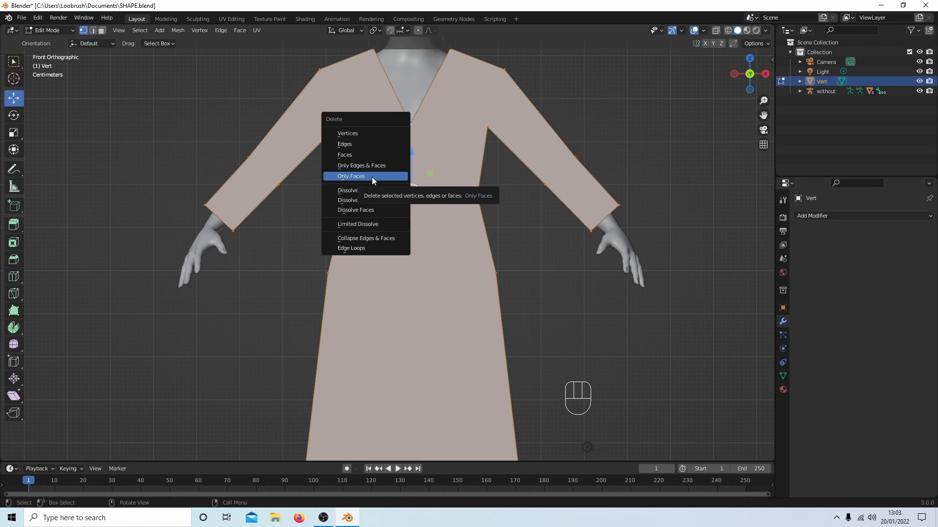
click(351, 175)
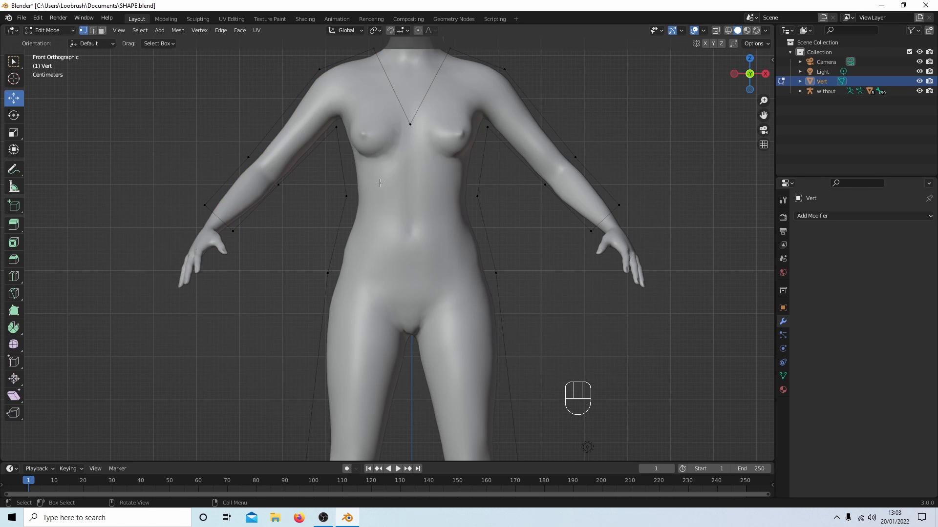
Dissolve the middle hem vertex so the bottom edge becomes one straight line.
key(a)
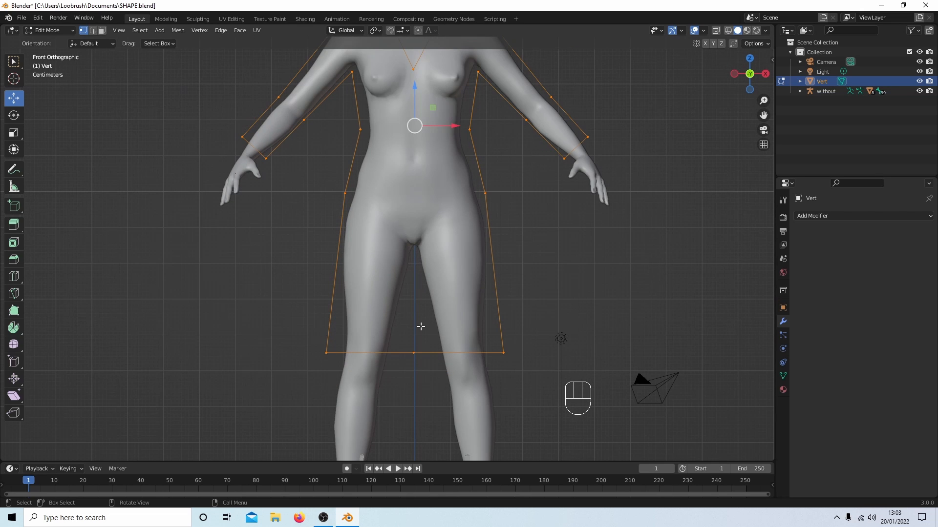
mouse_move(442, 241)
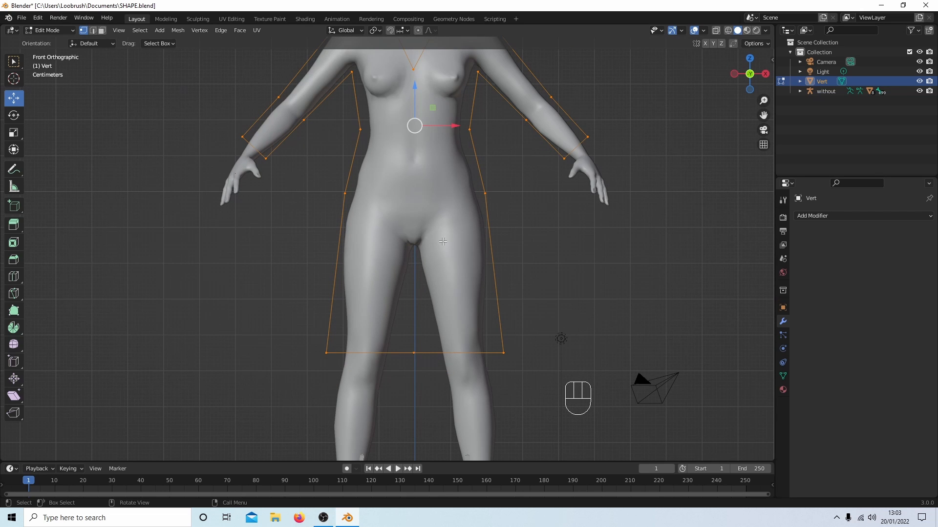
mouse_move(414, 350)
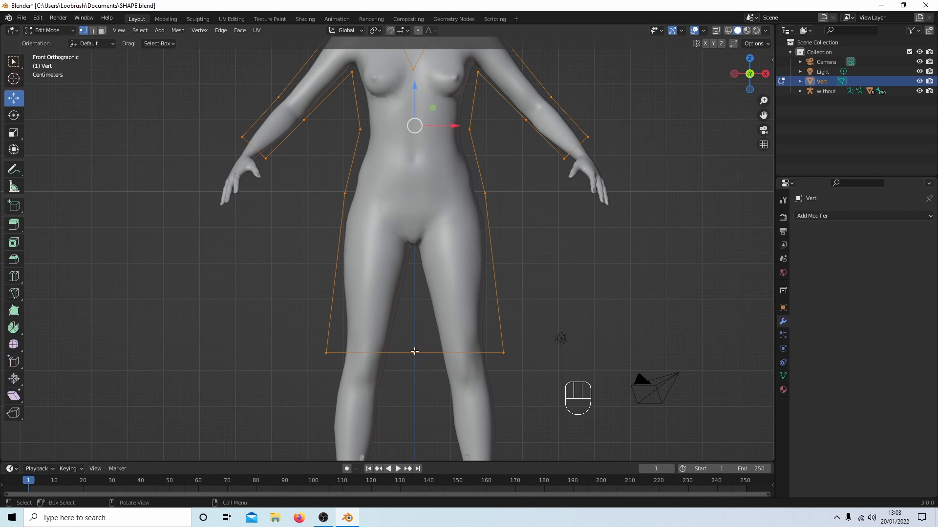
mouse_move(417, 356)
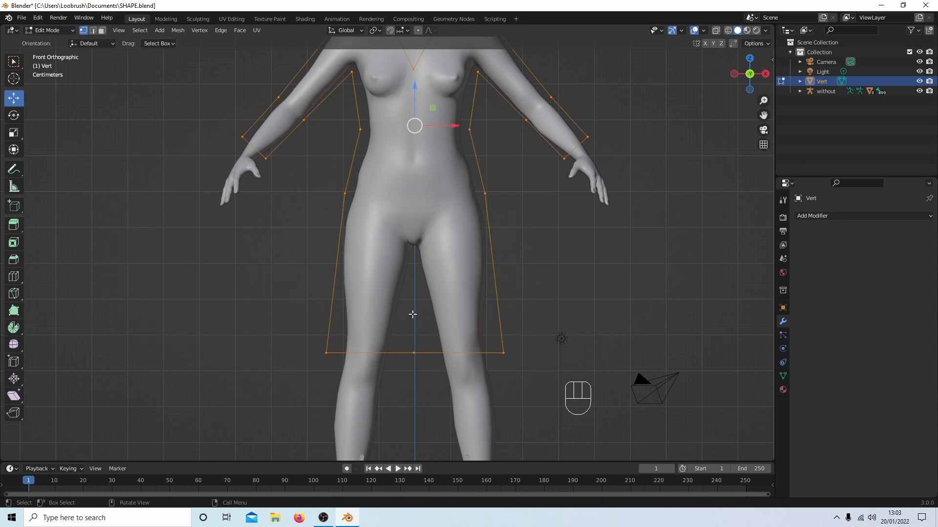
key(shift)
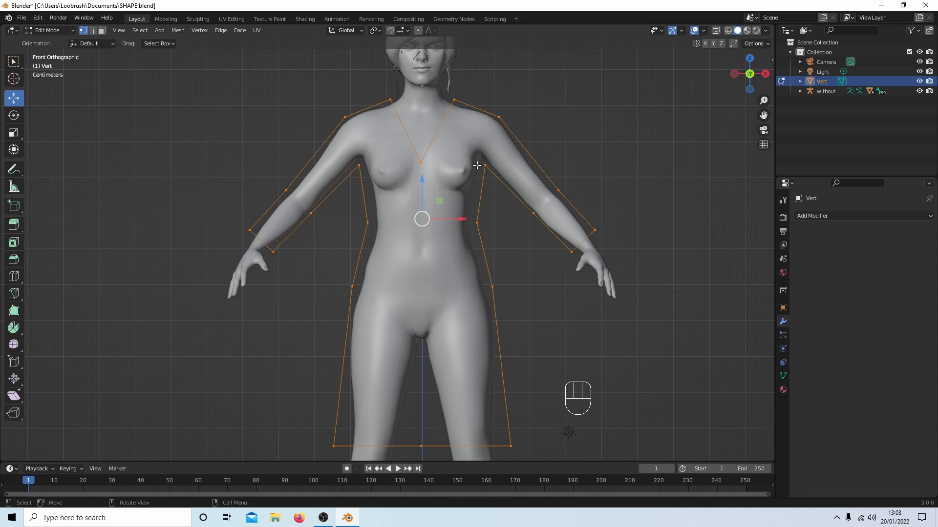
mouse_move(465, 167)
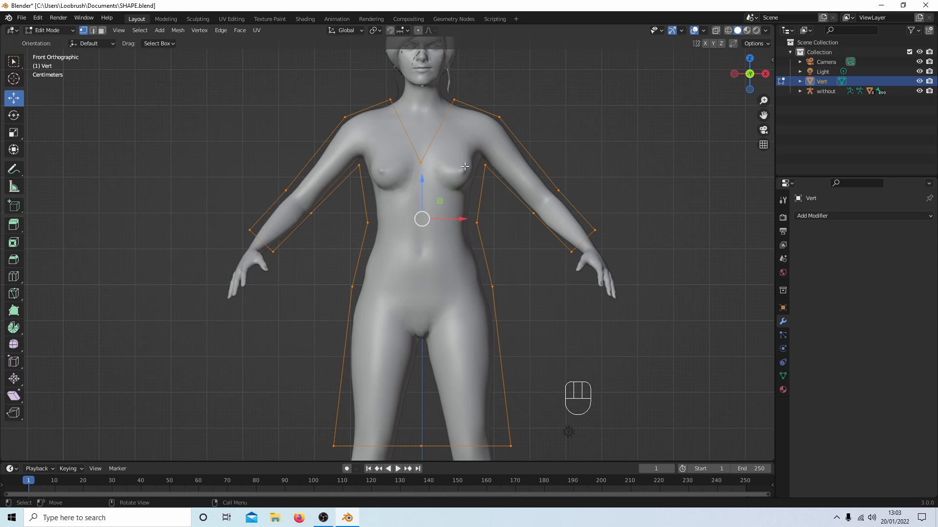
mouse_move(422, 166)
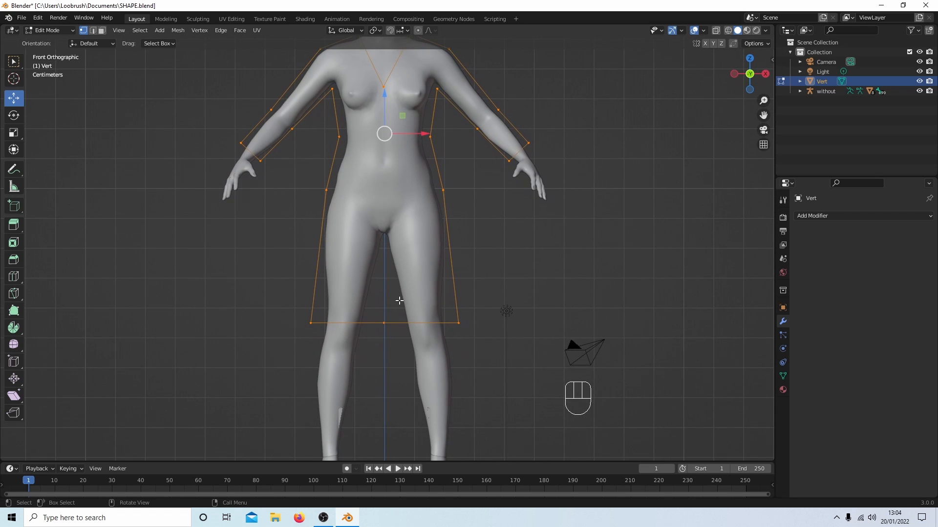
click(383, 275)
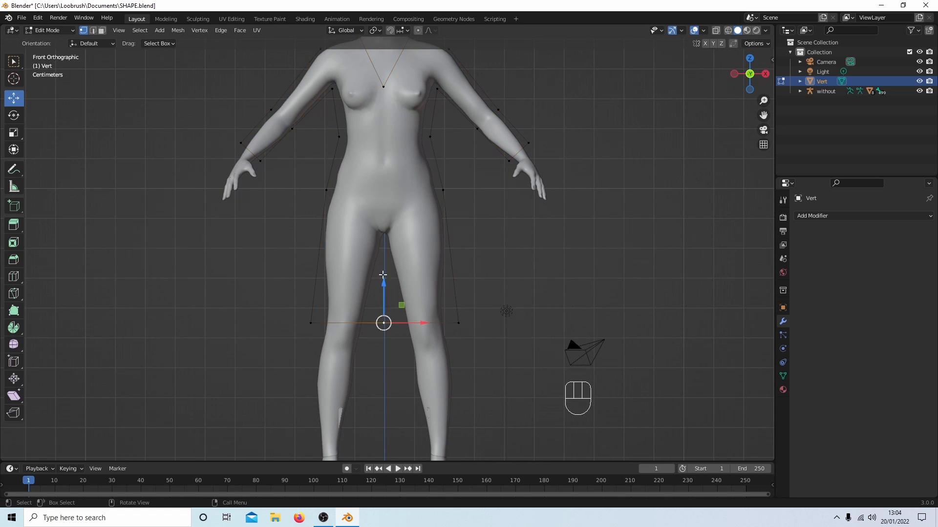
mouse_move(477, 213)
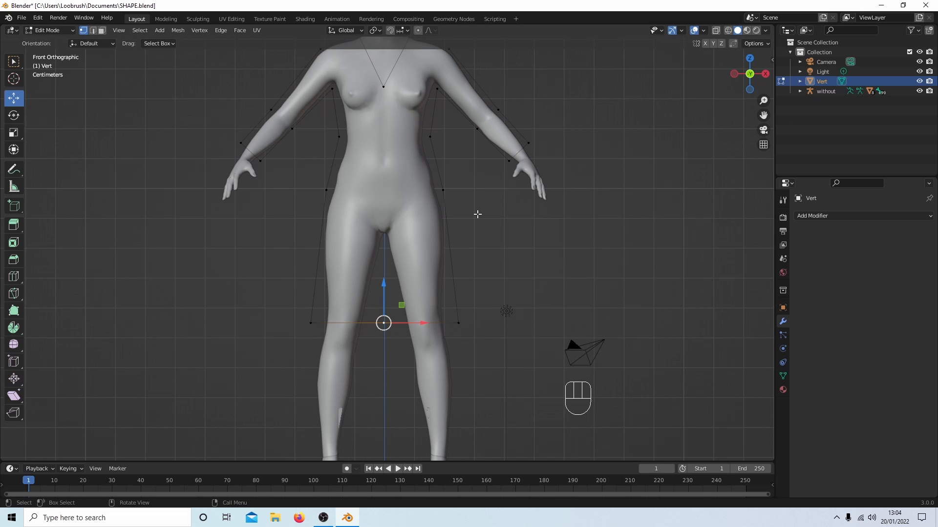
mouse_move(482, 244)
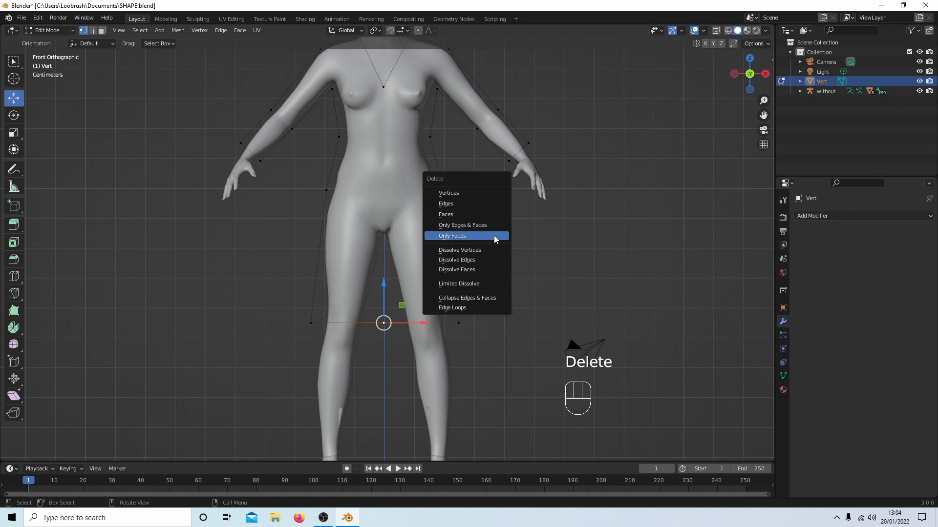
mouse_move(468, 250)
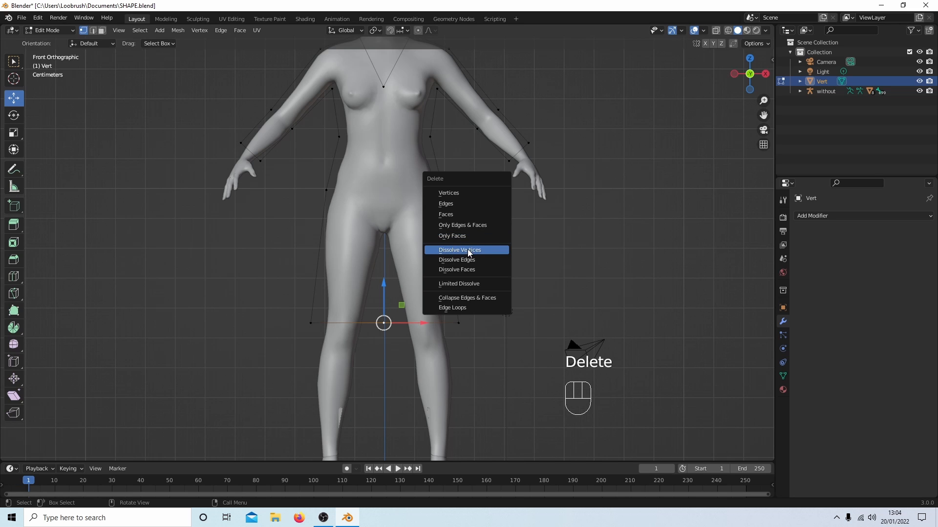
click(459, 249)
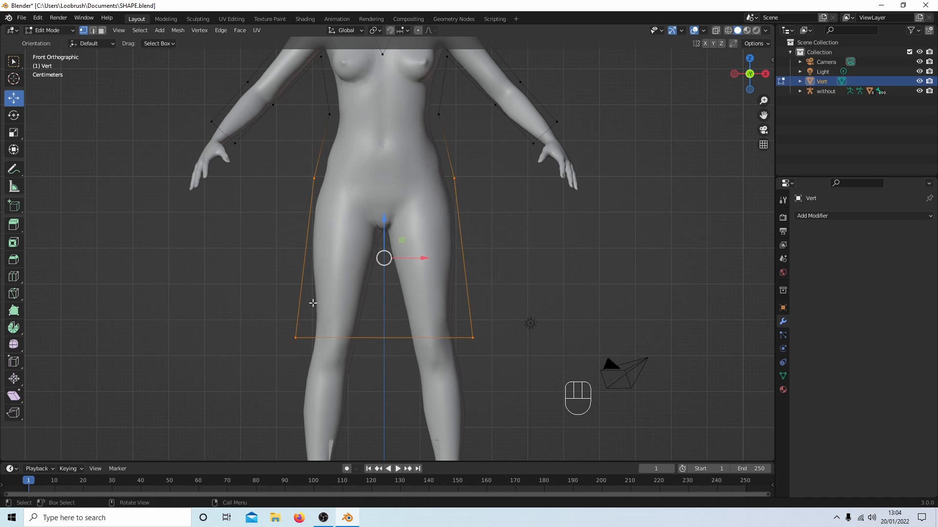
mouse_move(291, 265)
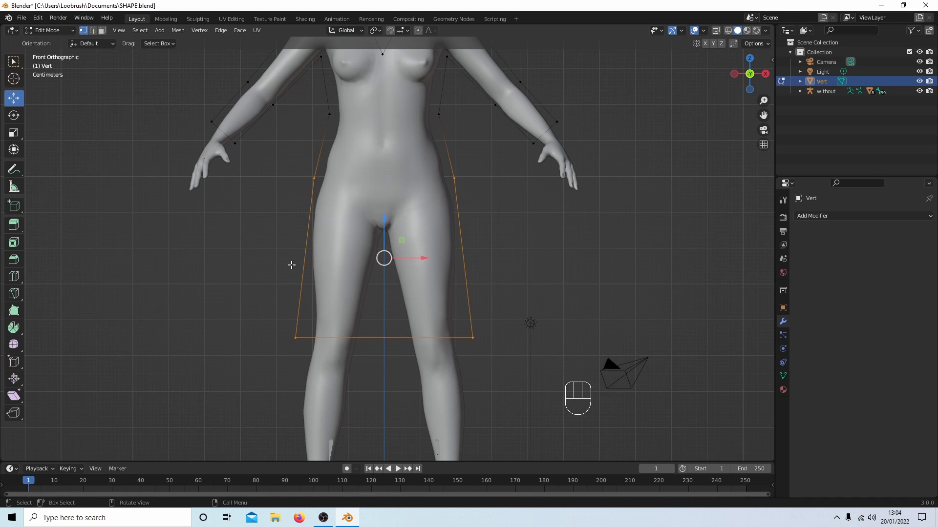
Fill the skirt outline with a face, try subdividing it twice, then undo the subdivisions.
key(f)
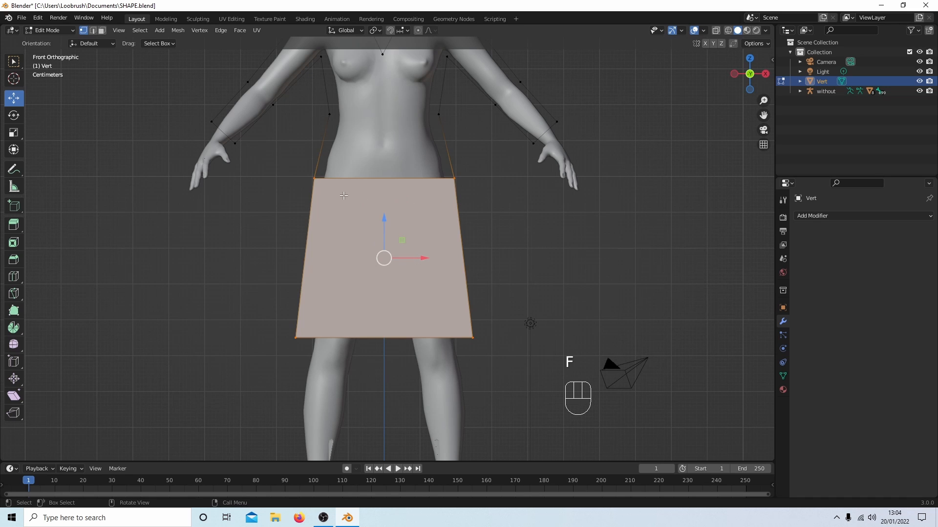
right_click(343, 196)
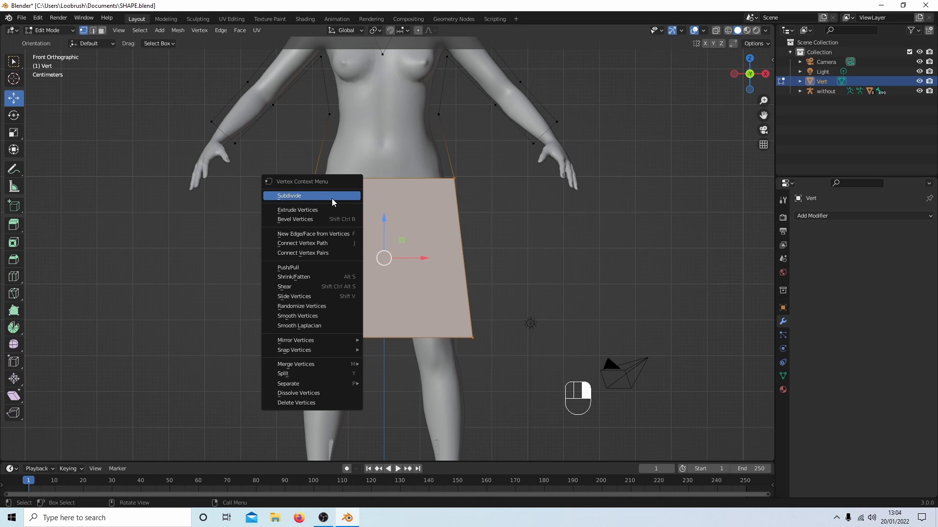
click(289, 195)
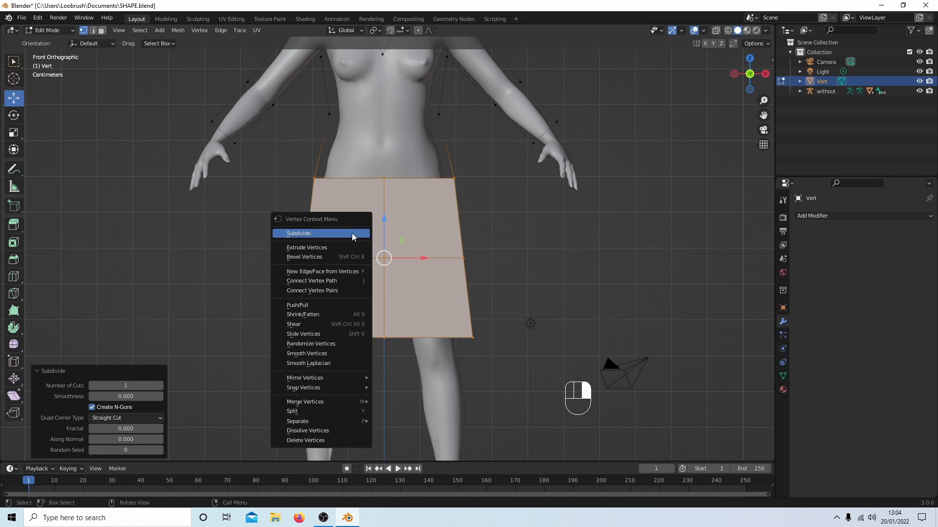
click(298, 234)
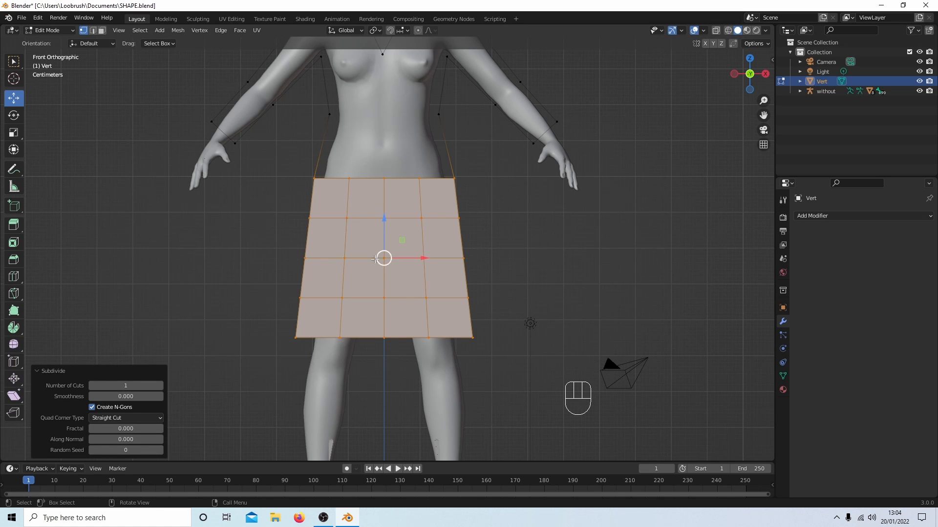
mouse_move(304, 267)
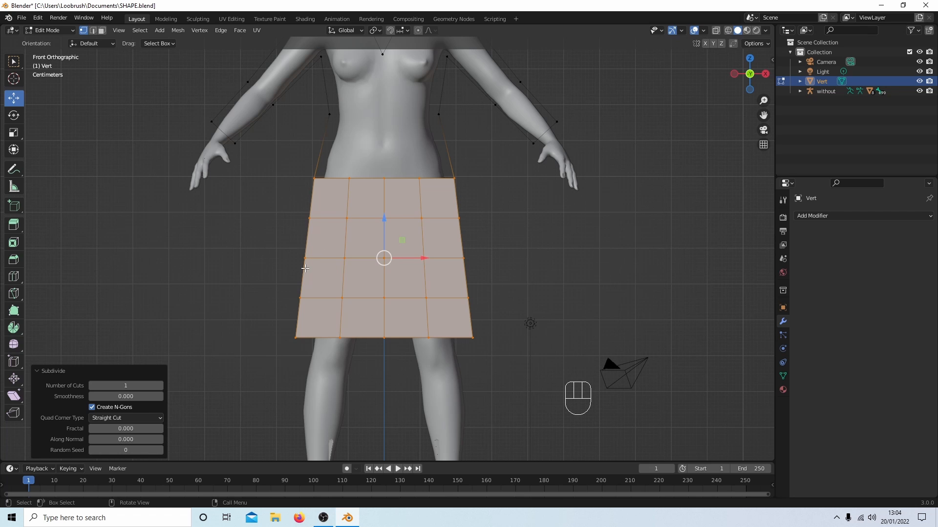
key(ctrl+z)
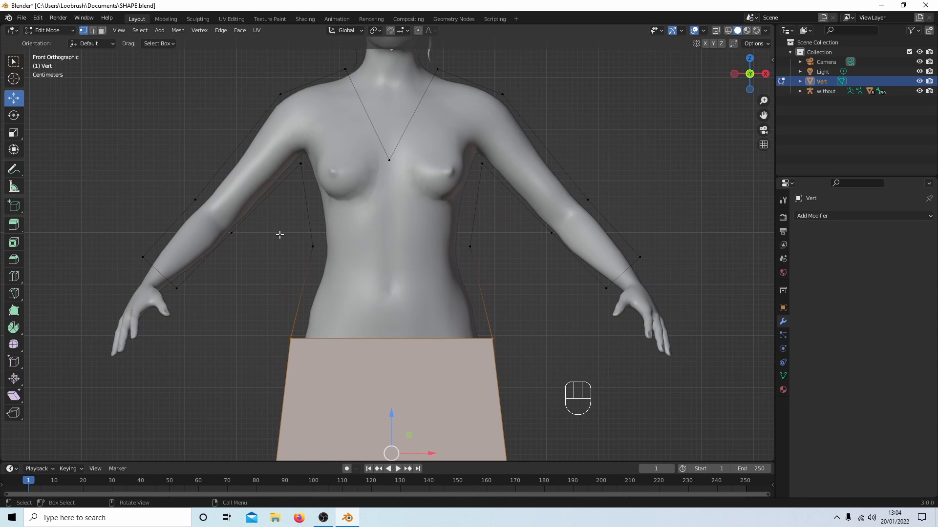
Select the waist vertices above the skirt and undo the extra cut through the waist face.
drag(278, 235, 501, 385)
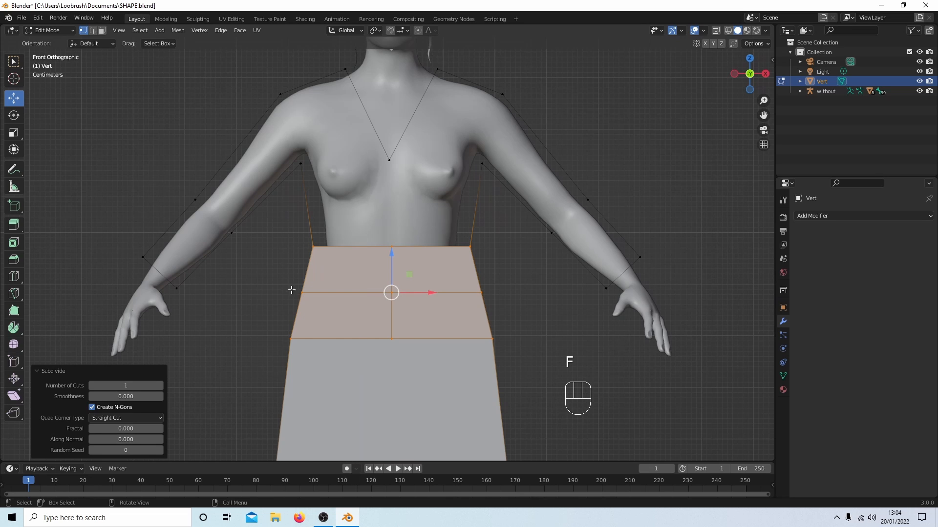
key(ctrl+z)
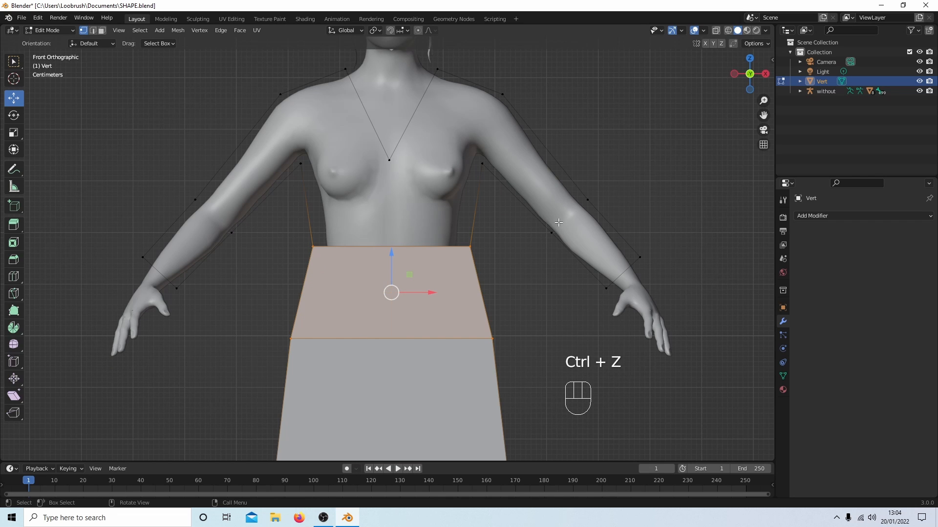
mouse_move(565, 203)
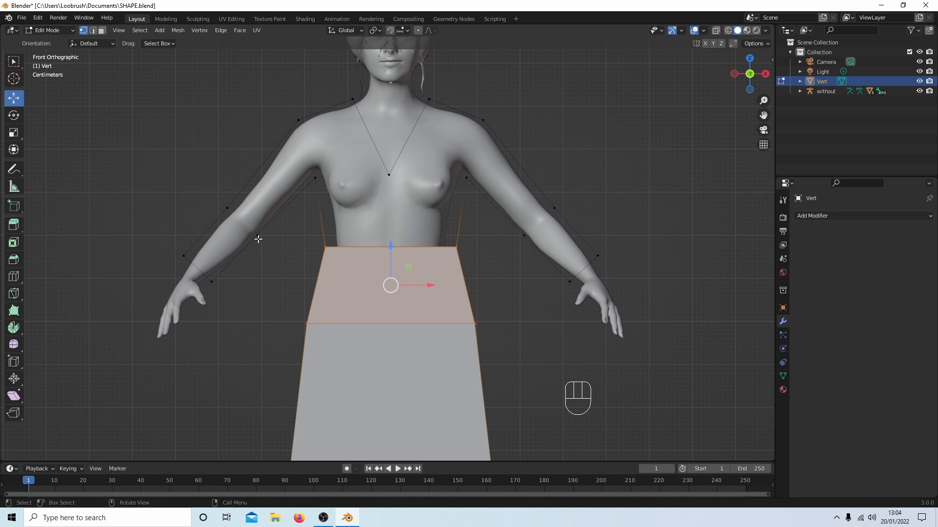
mouse_move(363, 295)
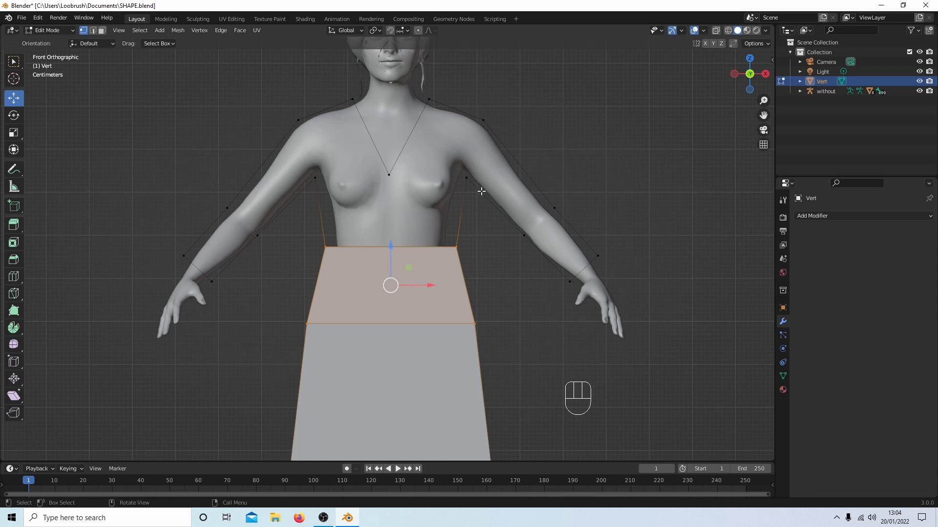
mouse_move(505, 265)
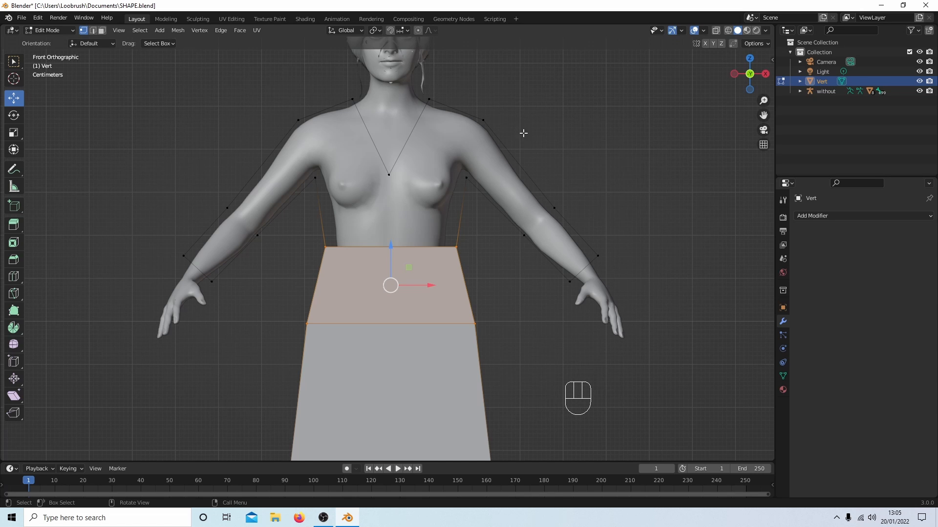
mouse_move(504, 244)
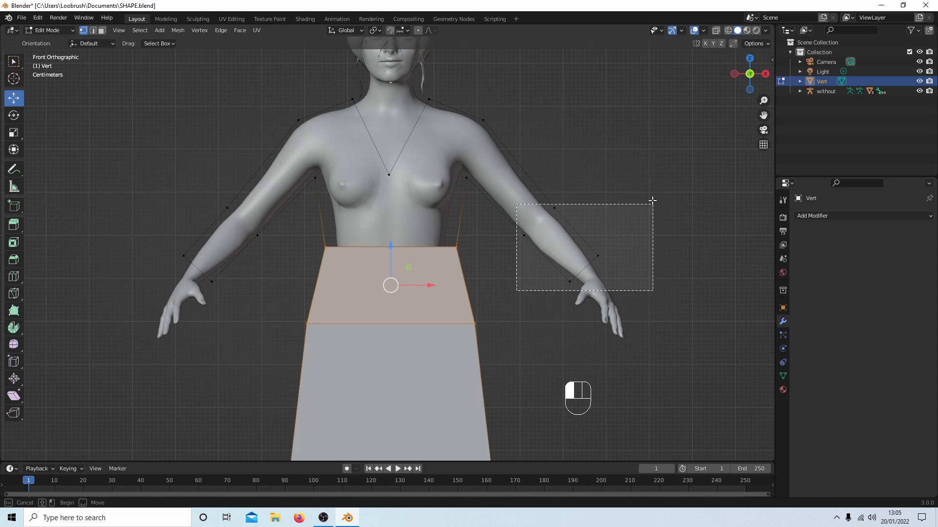
Box-select the vertices of the right sleeve of the dress.
drag(517, 206, 651, 287)
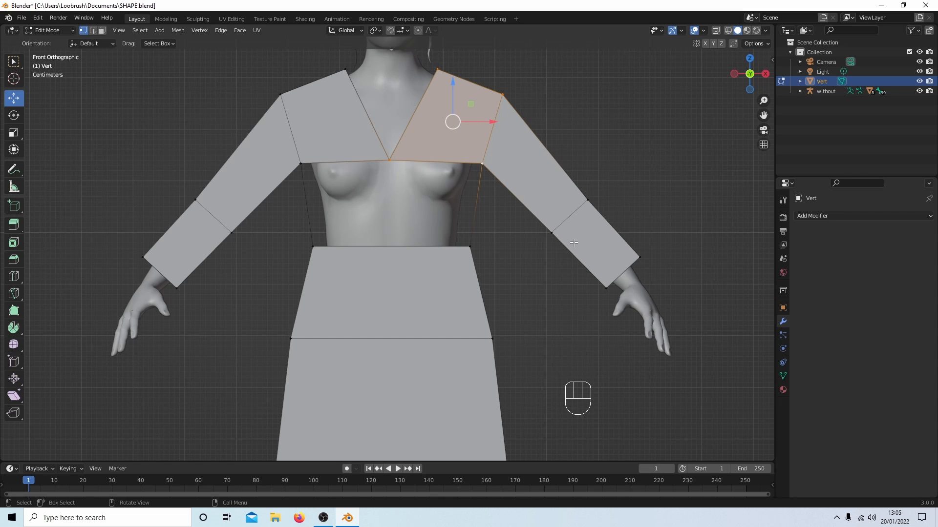
mouse_move(392, 127)
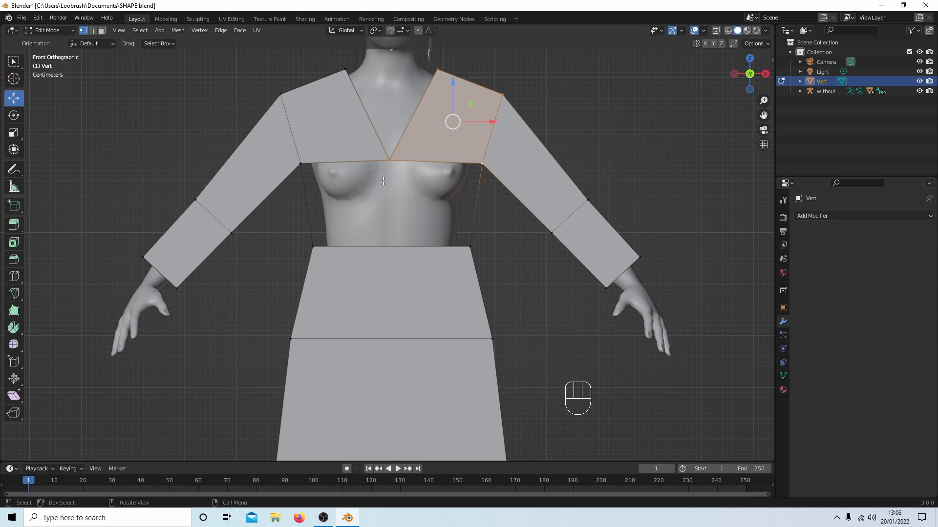
mouse_move(412, 181)
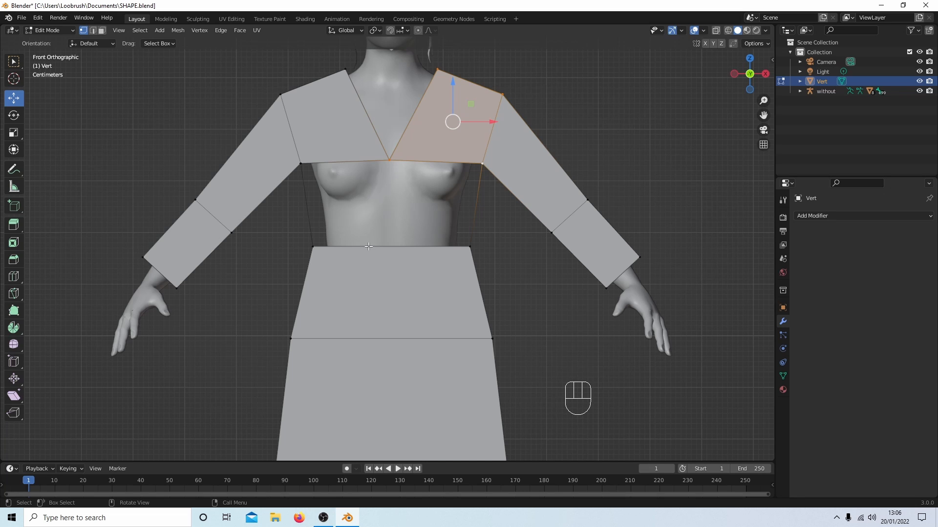
mouse_move(386, 248)
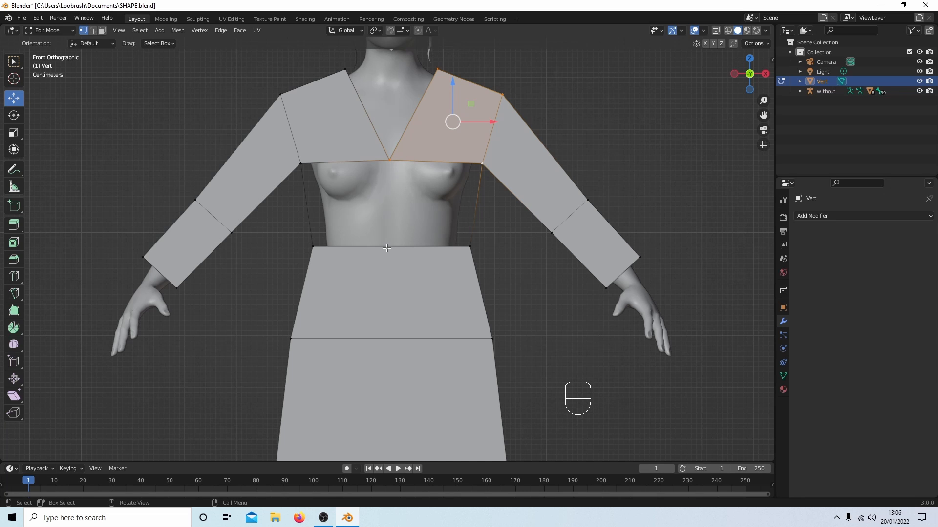
mouse_move(289, 238)
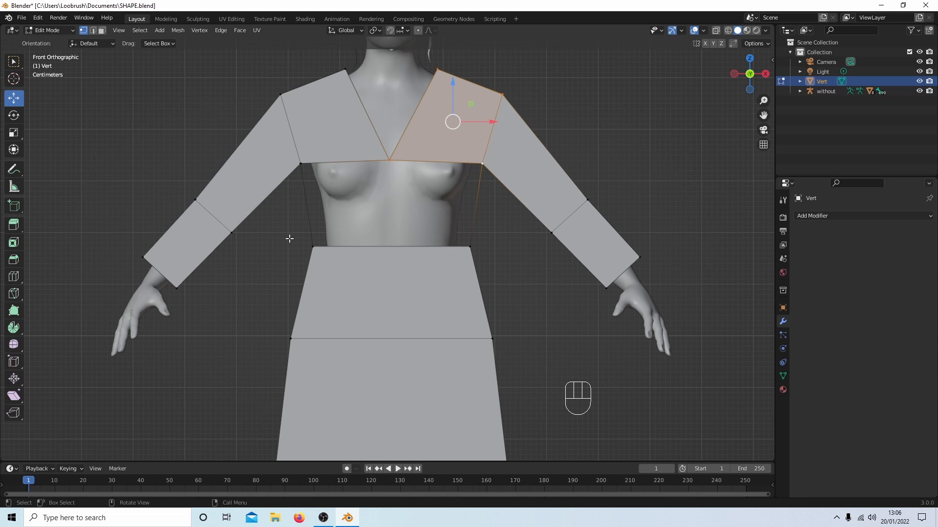
mouse_move(287, 225)
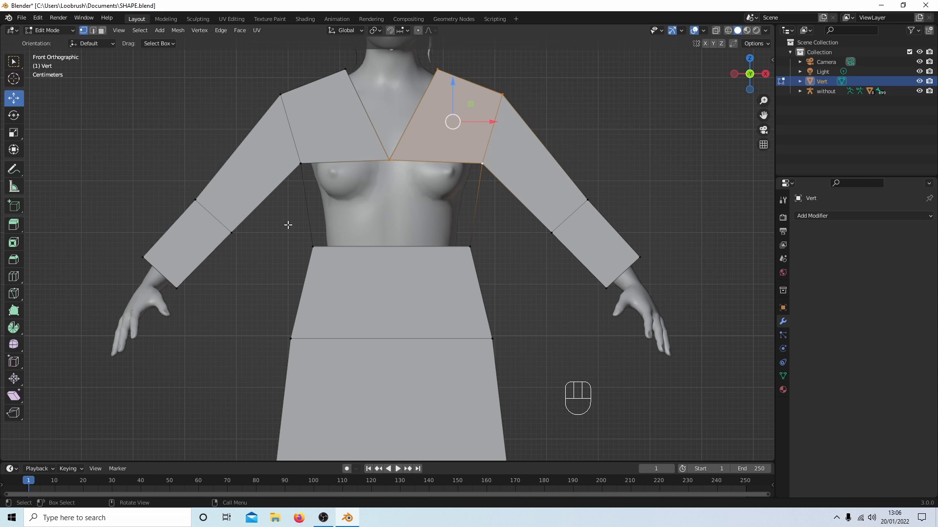
mouse_move(298, 244)
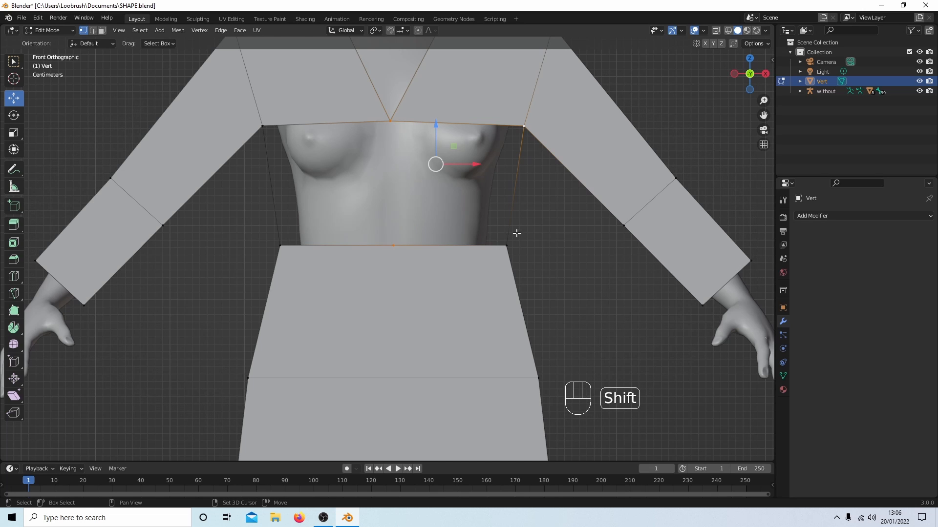
Bring the whole torso of the dress back into view.
drag(436, 164, 452, 184)
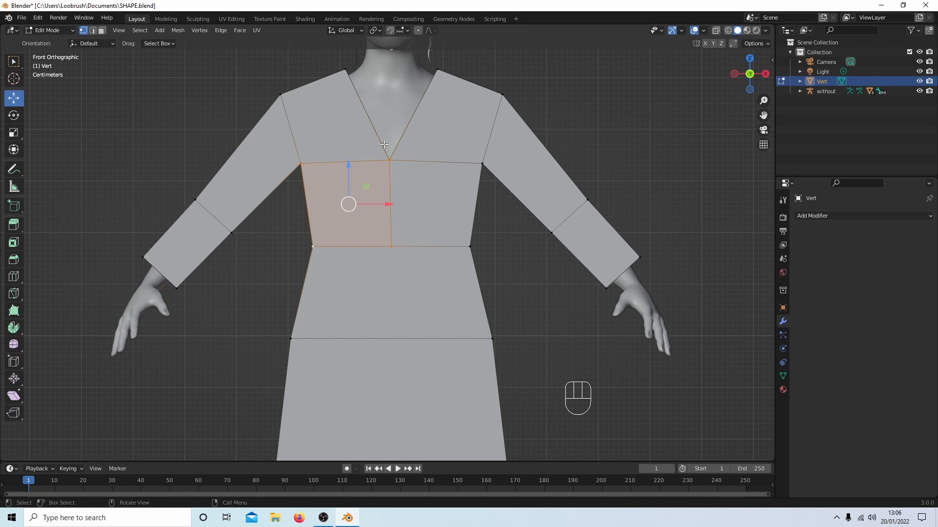
mouse_move(356, 246)
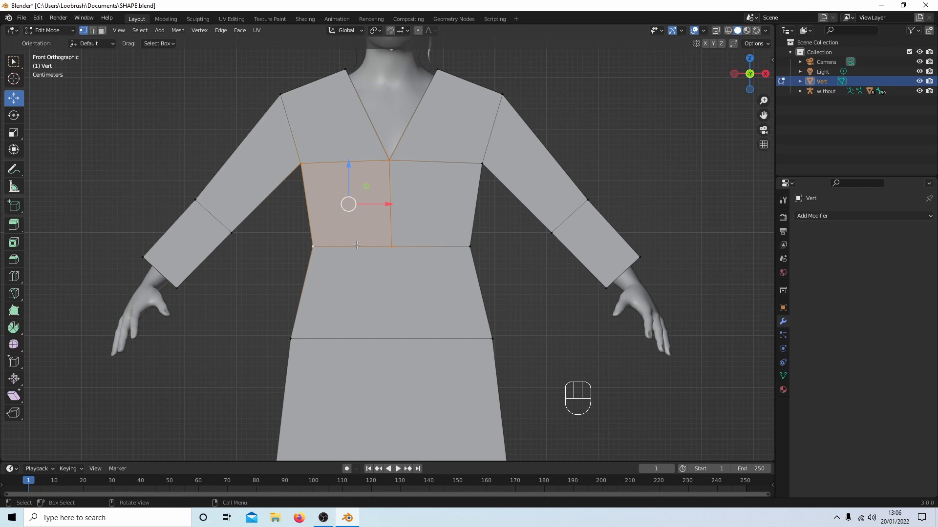
mouse_move(423, 217)
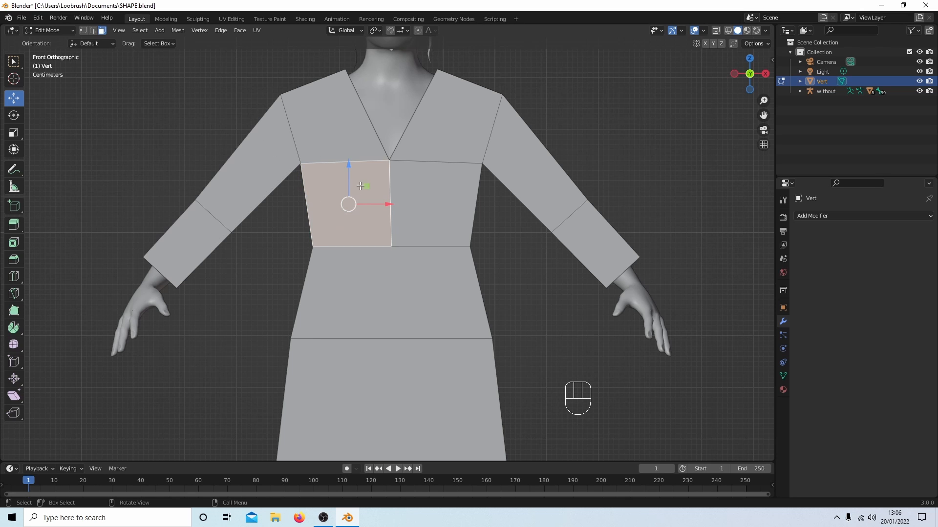
right_click(358, 186)
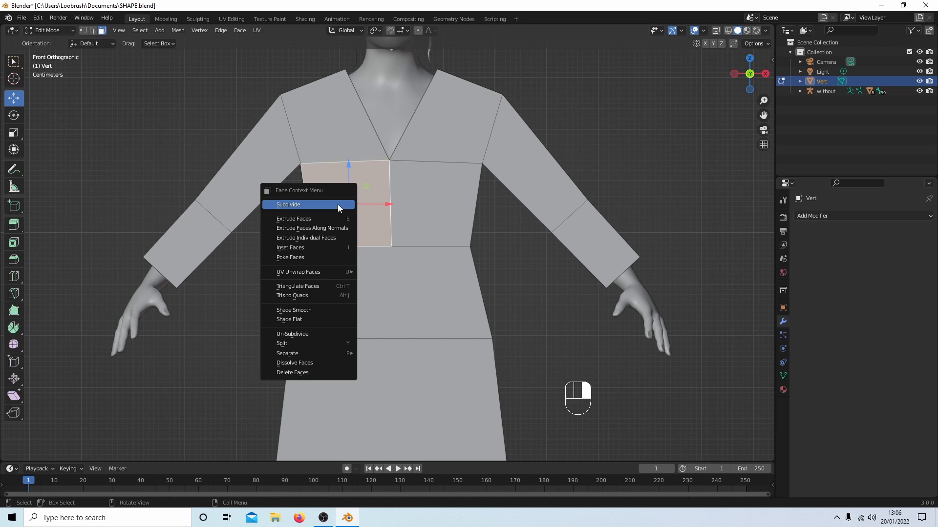
click(288, 204)
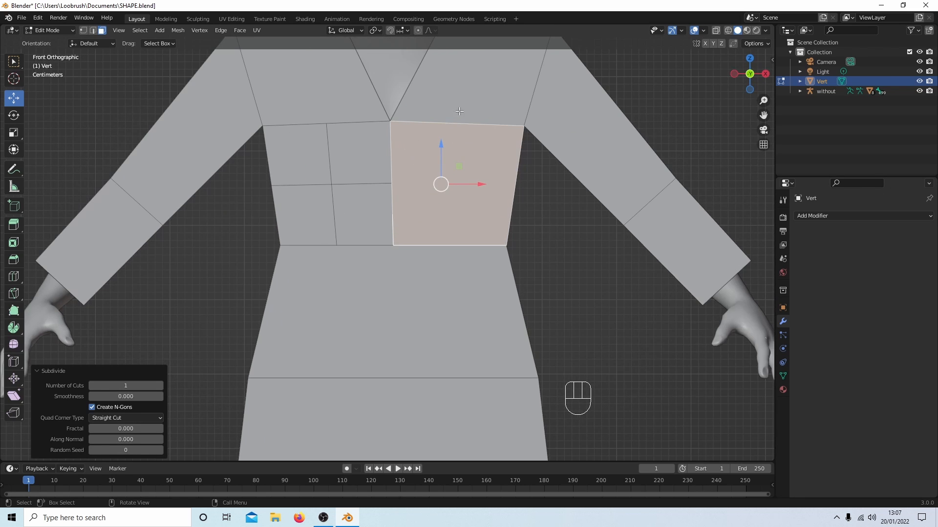
mouse_move(390, 182)
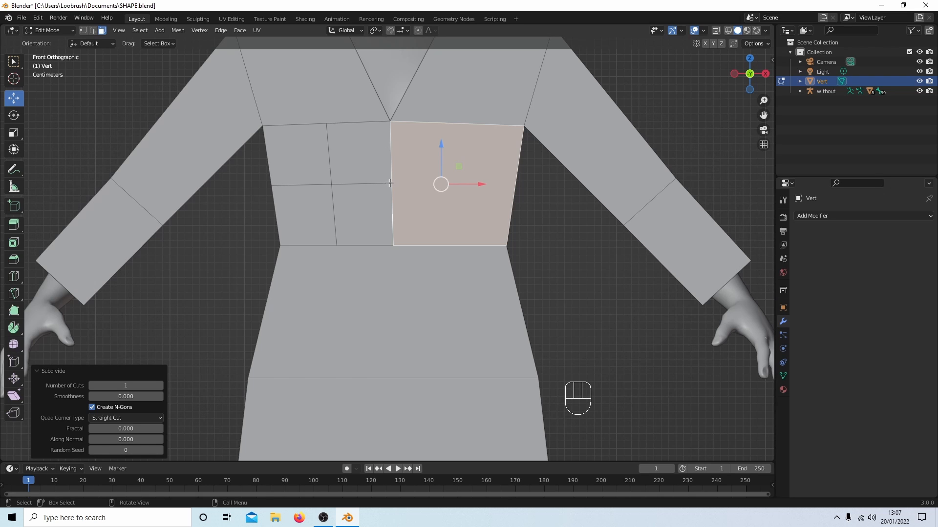
key(ctrl)
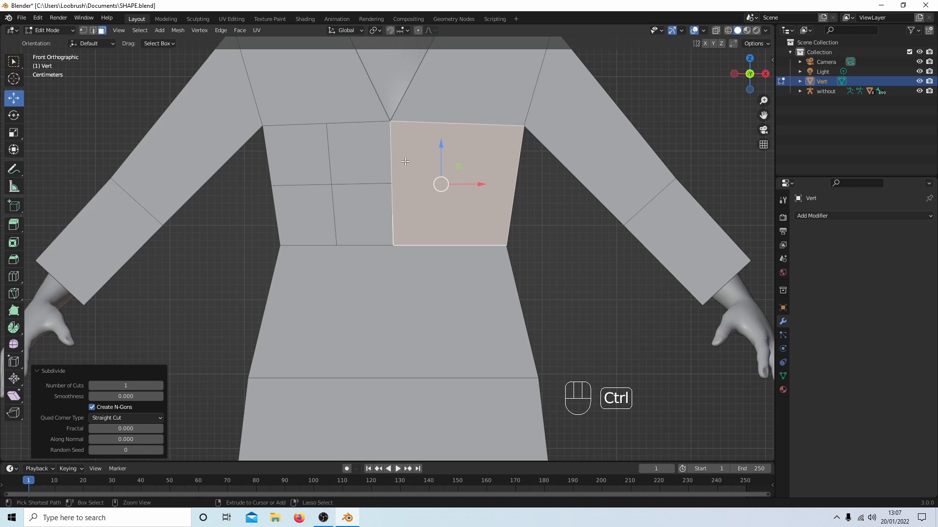
key(ctrl+z)
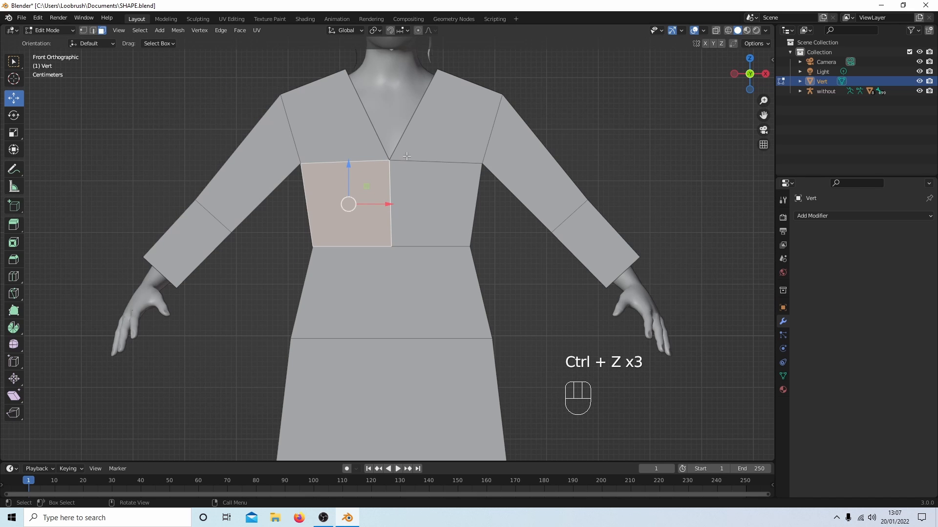
key(ctrl+z)
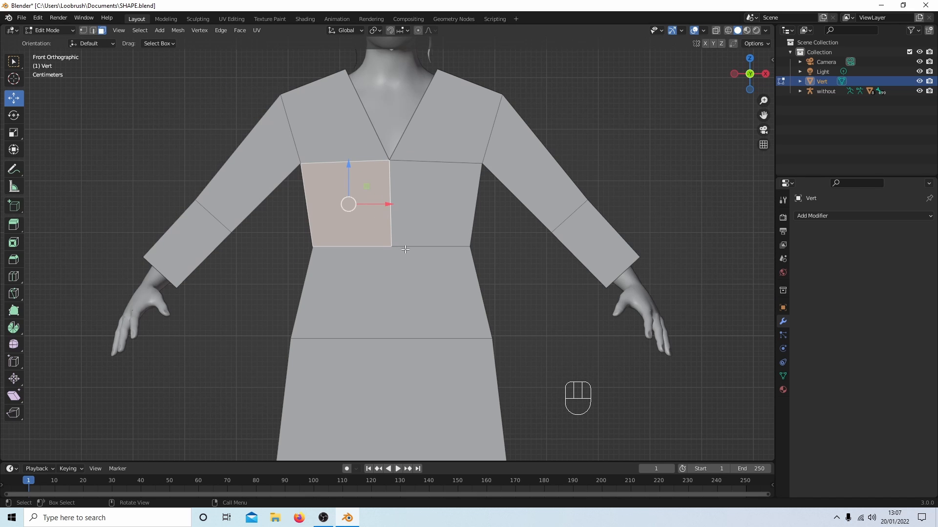
mouse_move(362, 228)
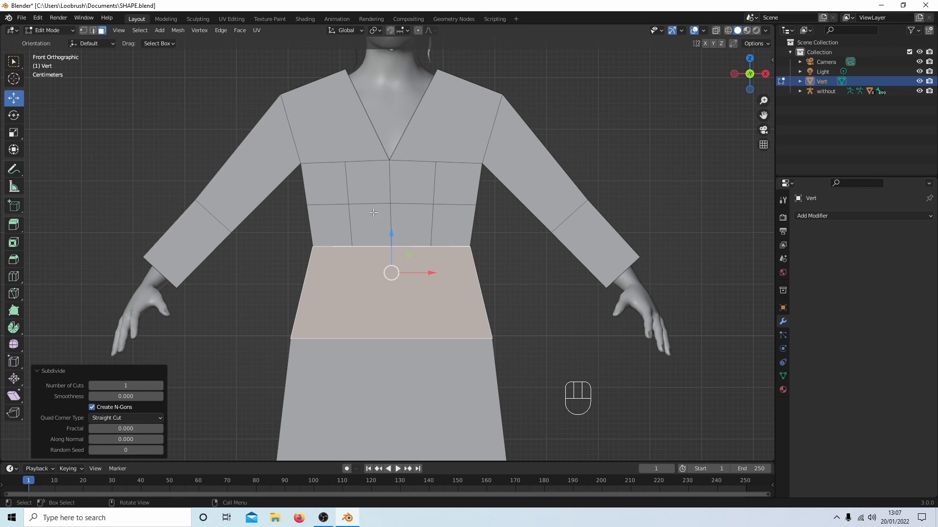
mouse_move(427, 248)
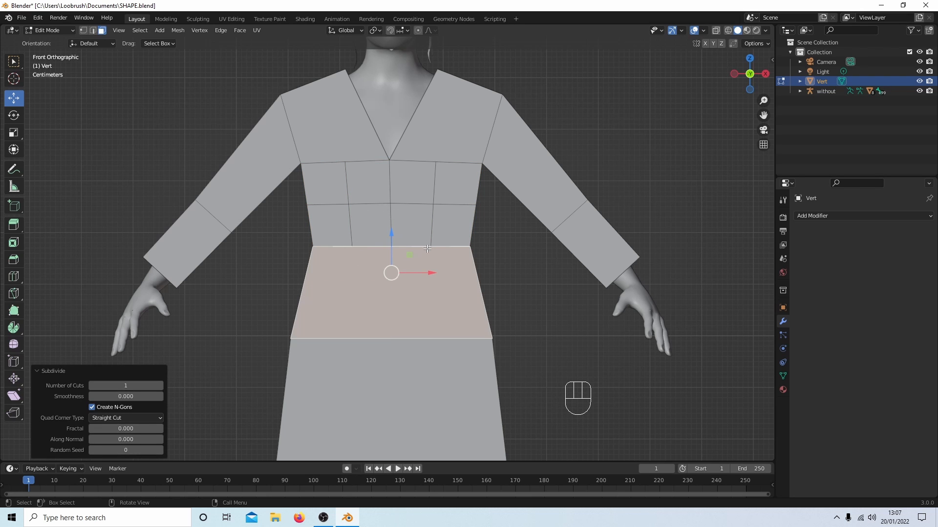
key(ctrl+z)
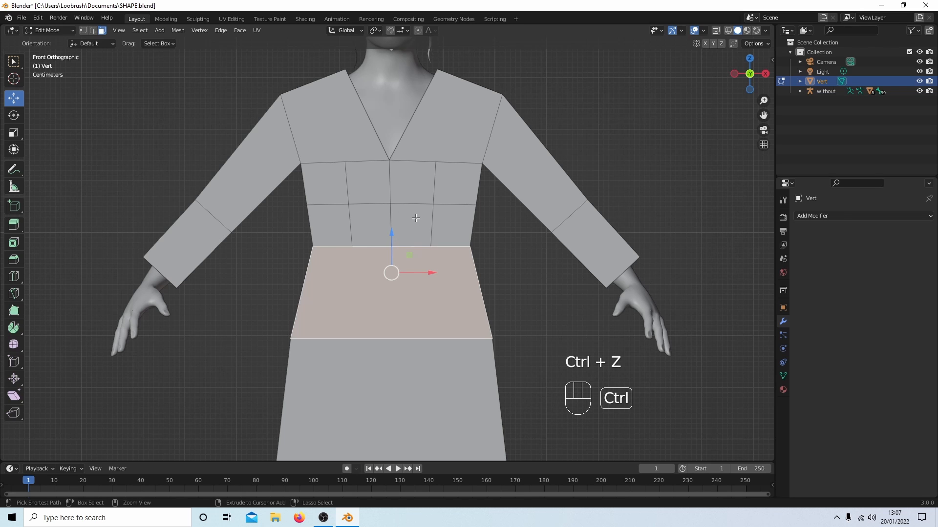
key(ctrl+z)
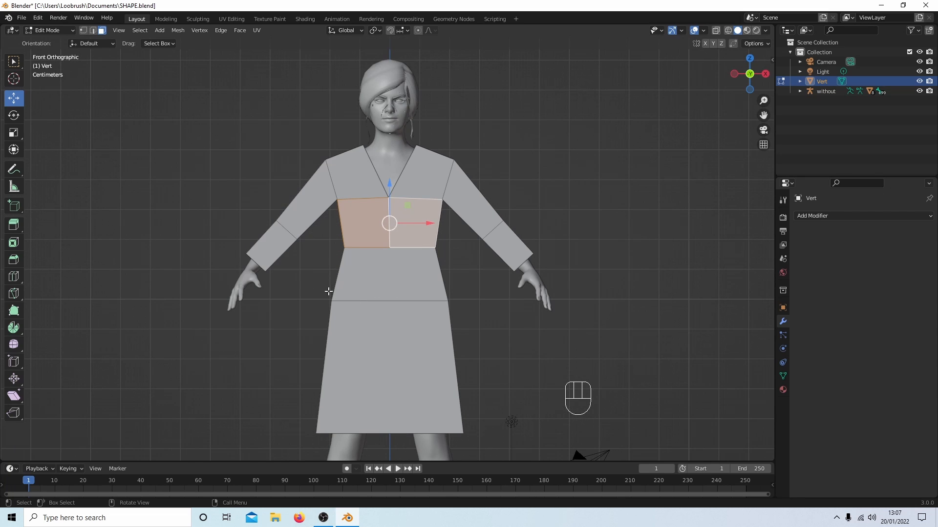
click(84, 30)
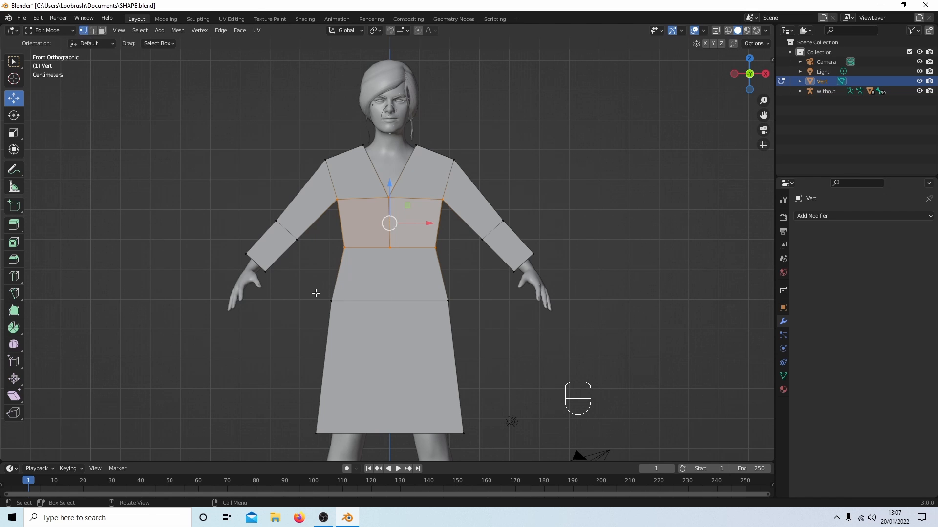
drag(316, 297, 496, 321)
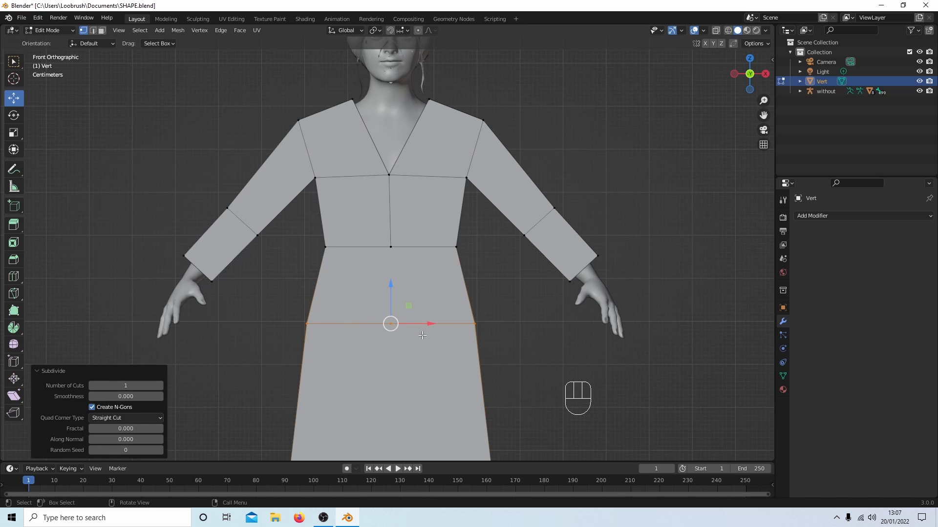
mouse_move(390, 266)
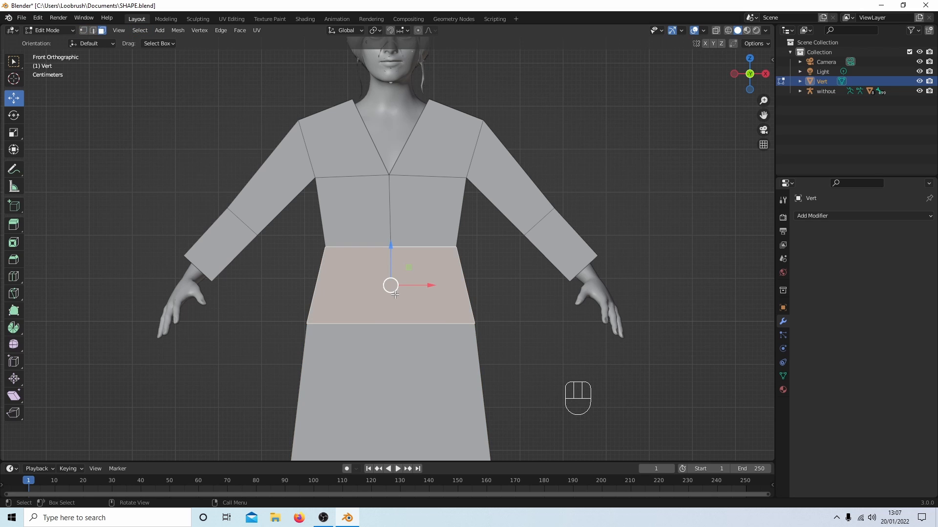
Dissolve the extra waist-band vertices, leaving only the centre edge splitting it.
key(x)
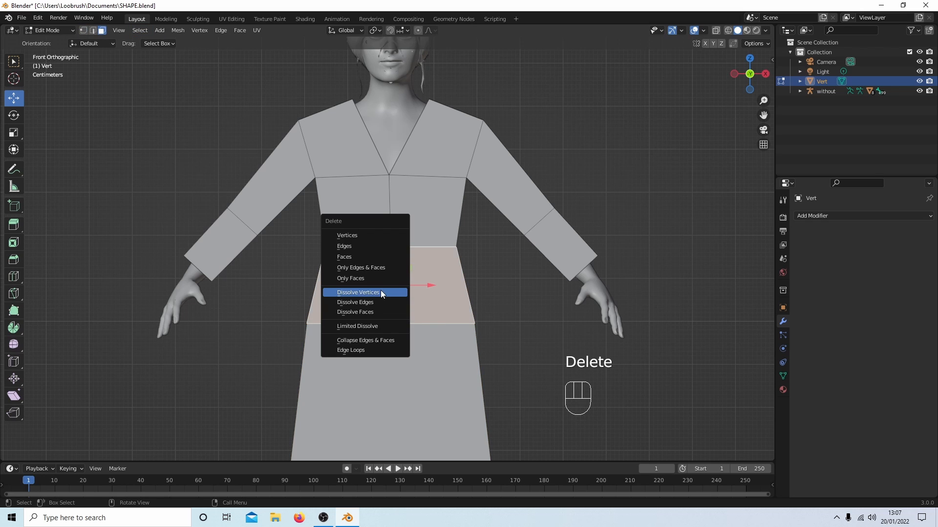
click(358, 292)
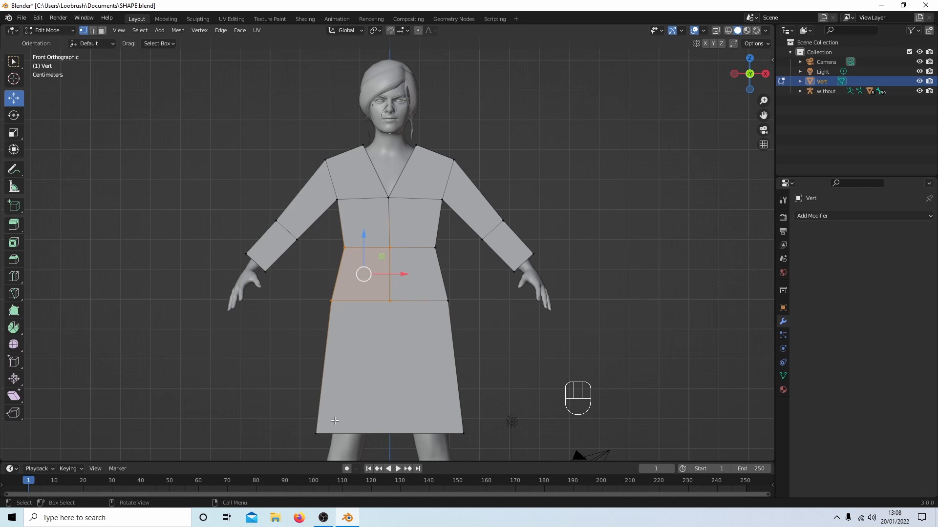
Subdivide the hem edge at its midpoint and delete the large skirt face.
drag(335, 420, 483, 453)
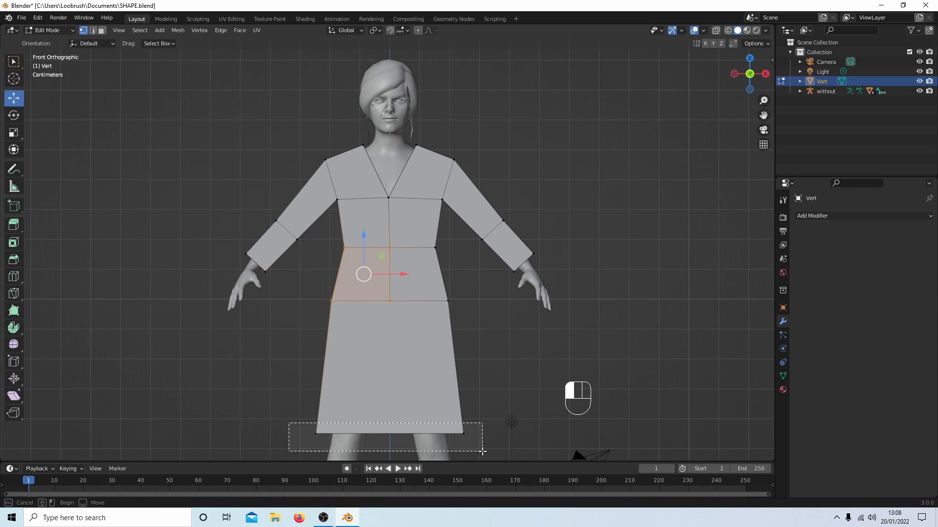
right_click(364, 274)
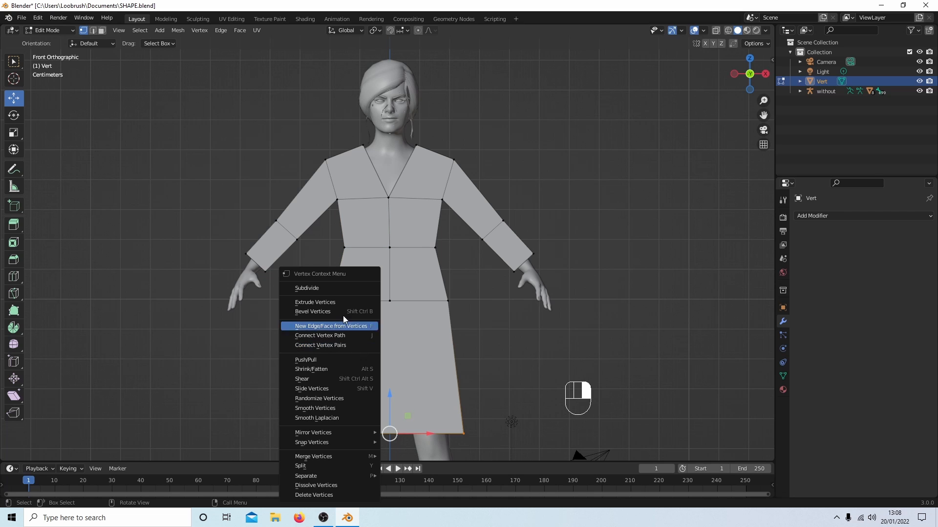
click(306, 287)
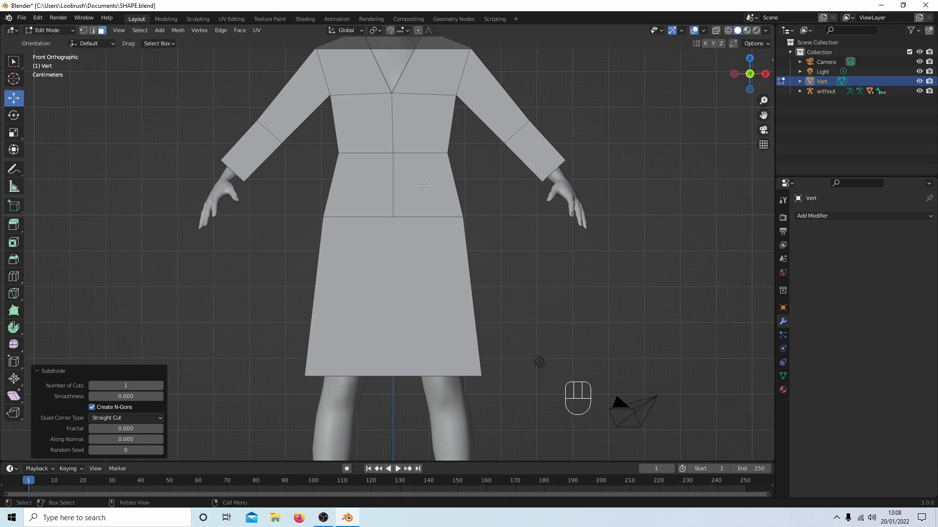
click(393, 299)
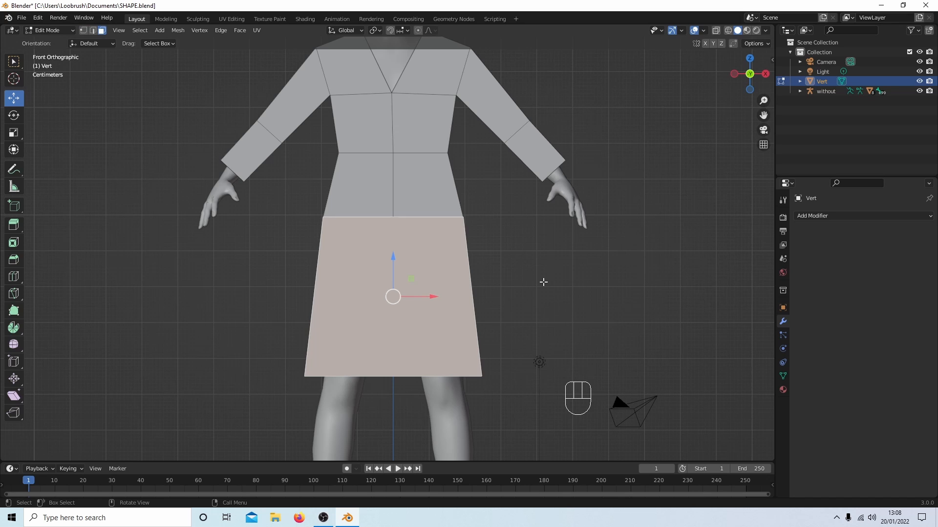
key(Delete)
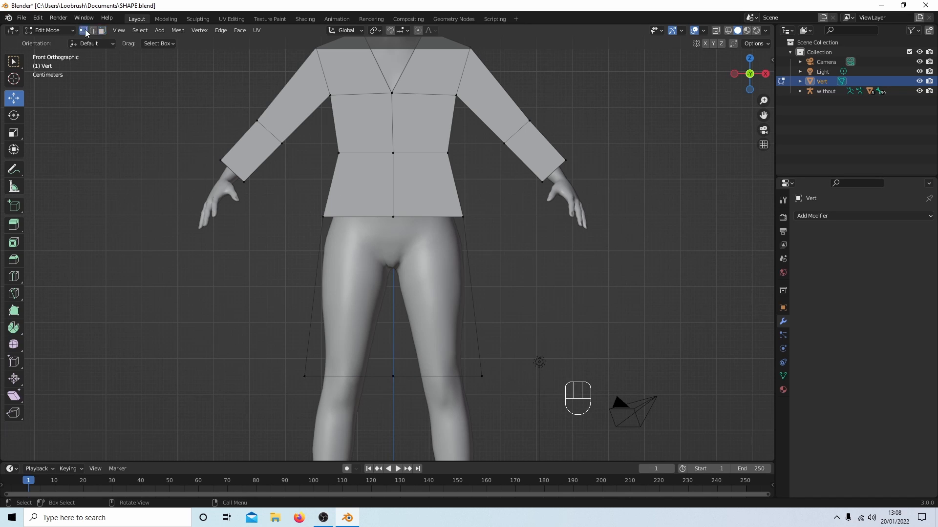
Fill the right and left skirt halves each with a new face.
drag(371, 193, 510, 414)
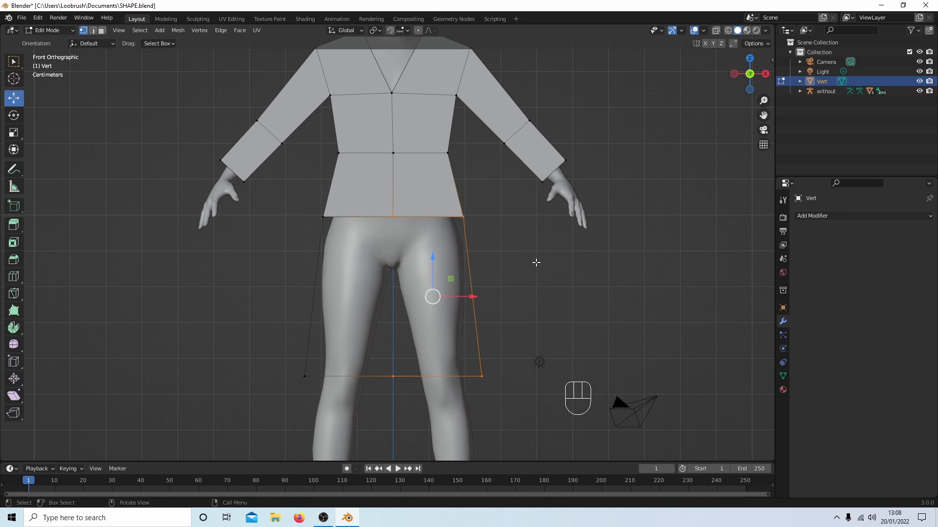
key(f)
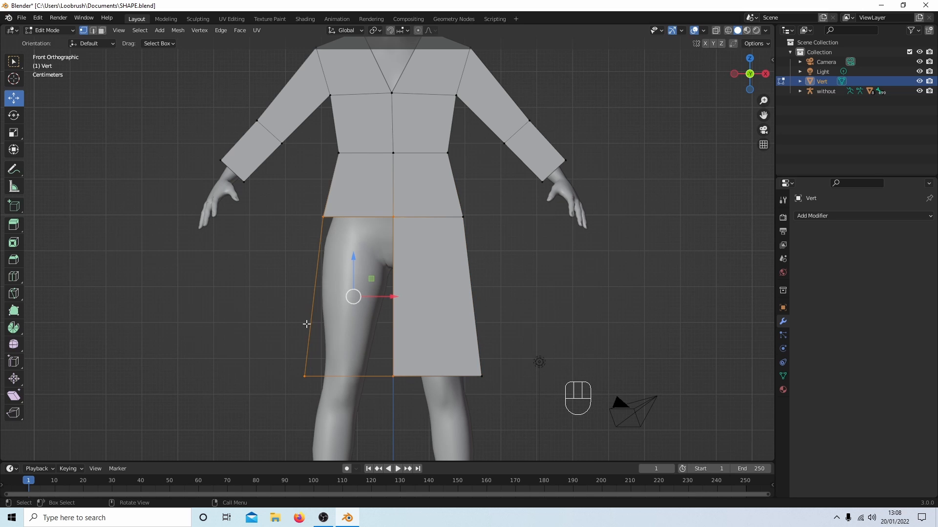
key(f)
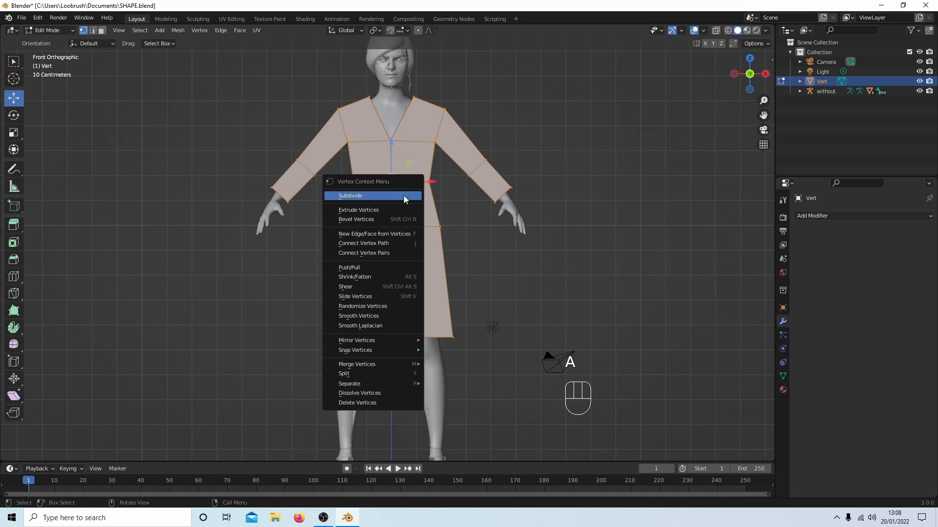
Subdivide the whole dress mesh once and add a loop cut across the skirt near the hem.
click(349, 196)
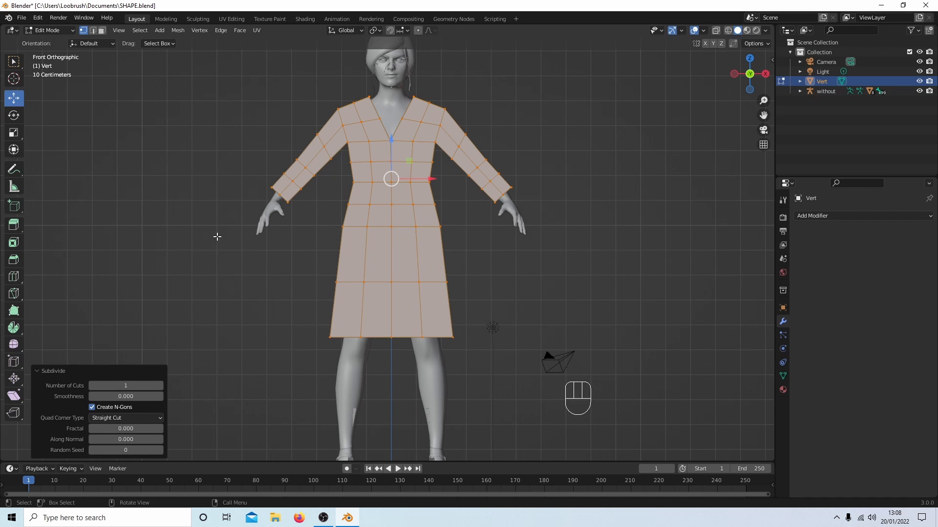
click(13, 276)
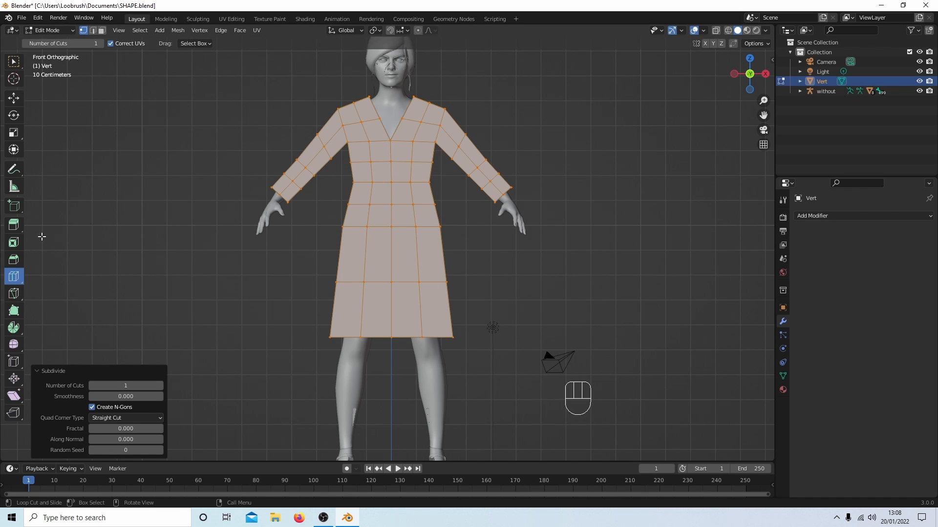
mouse_move(13, 276)
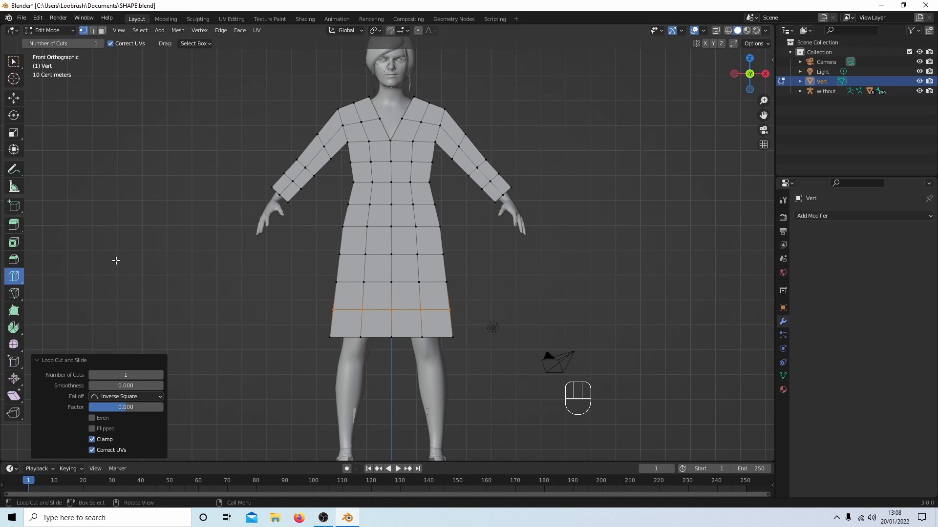
scroll(up, 3)
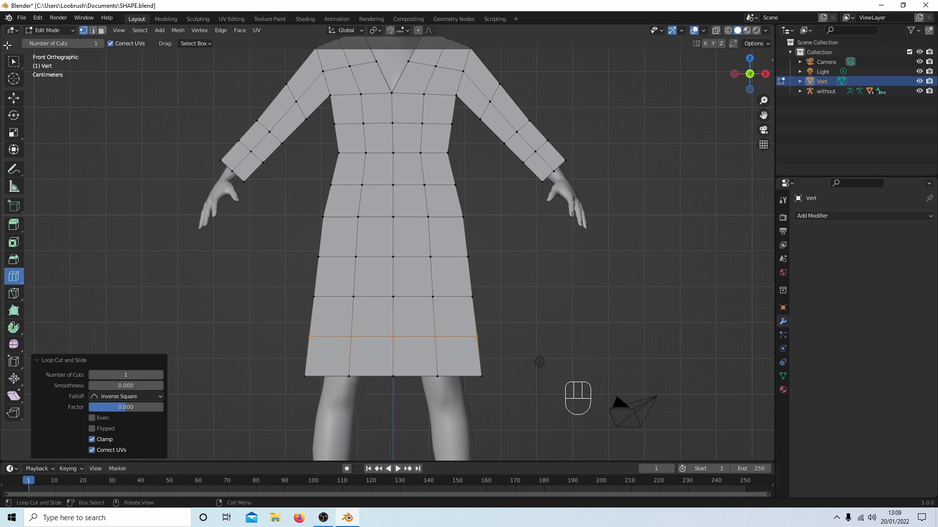
click(48, 30)
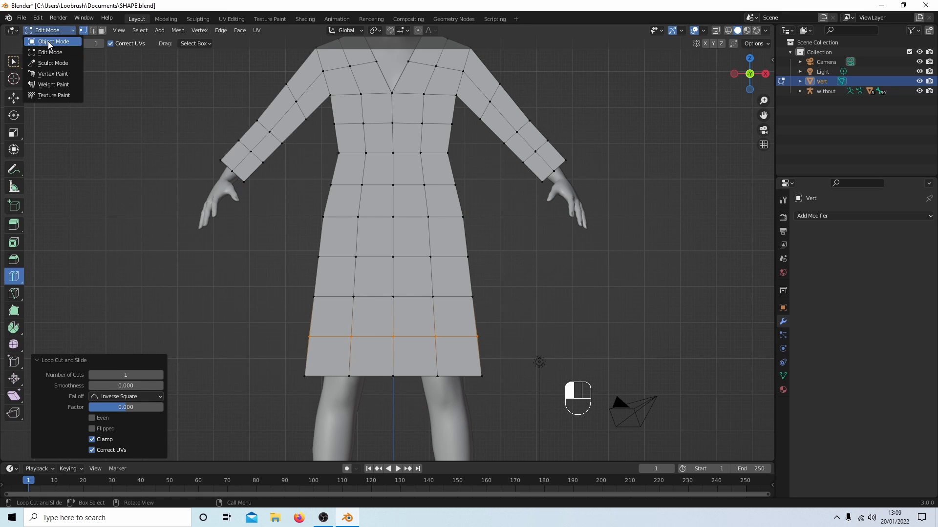
In Object Mode, add a Simple Subdivision Surface modifier to the dress, then remove it.
click(50, 41)
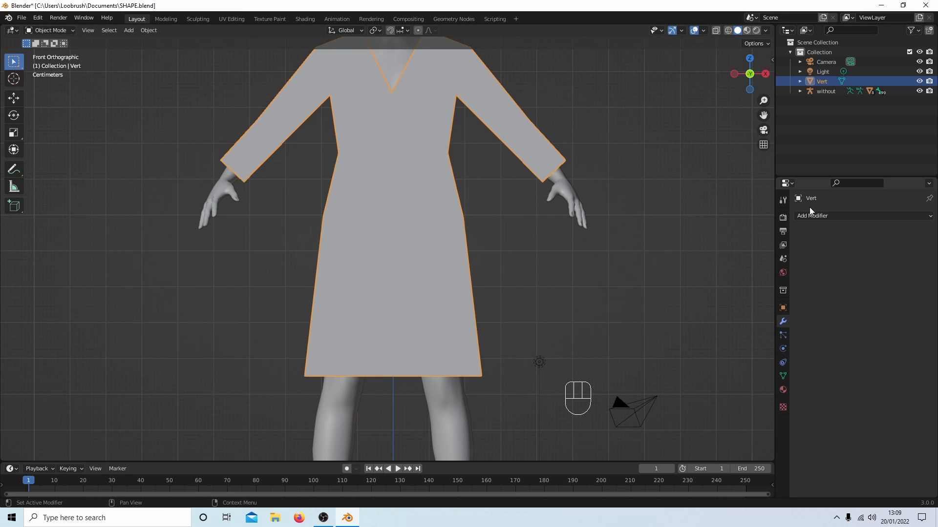
click(837, 215)
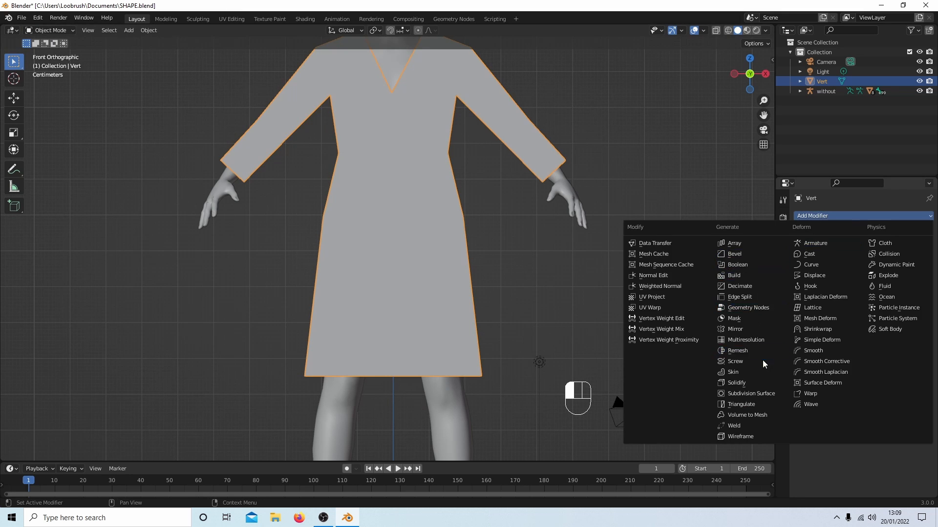
mouse_move(749, 393)
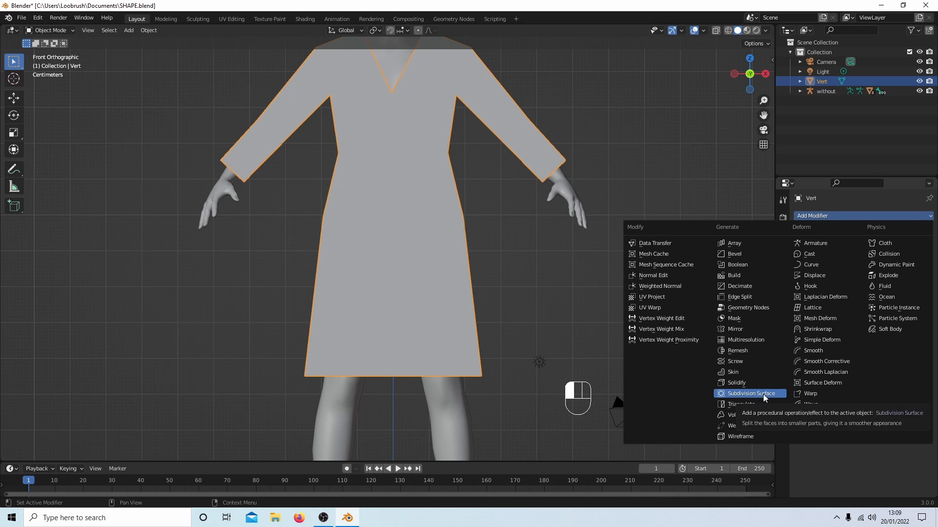
click(750, 394)
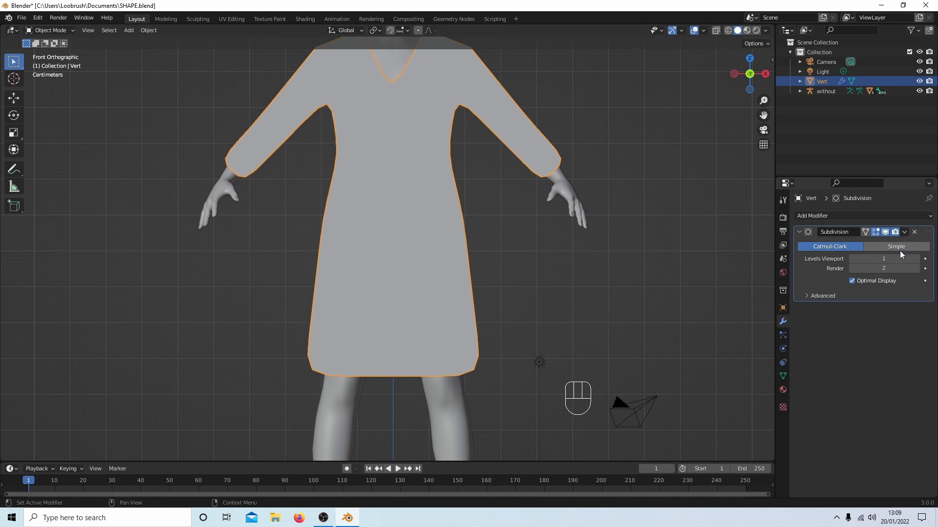
click(896, 247)
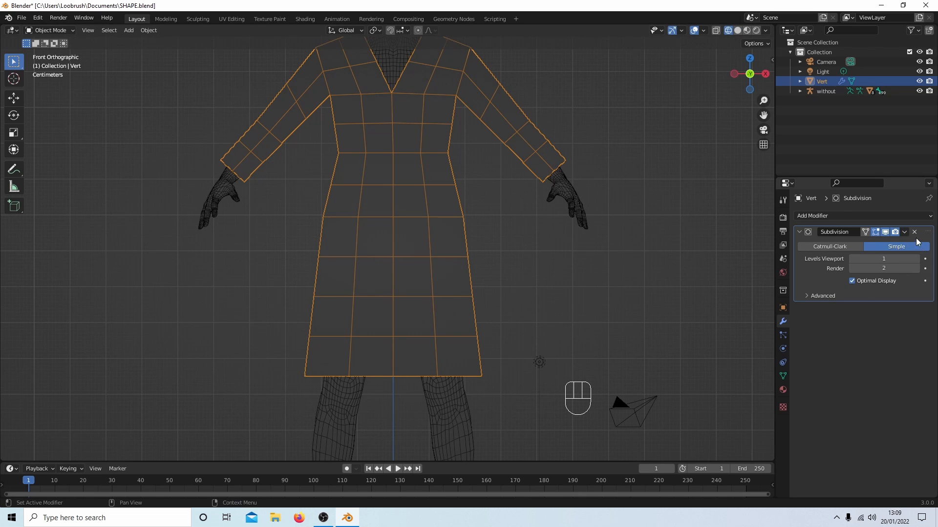
click(914, 232)
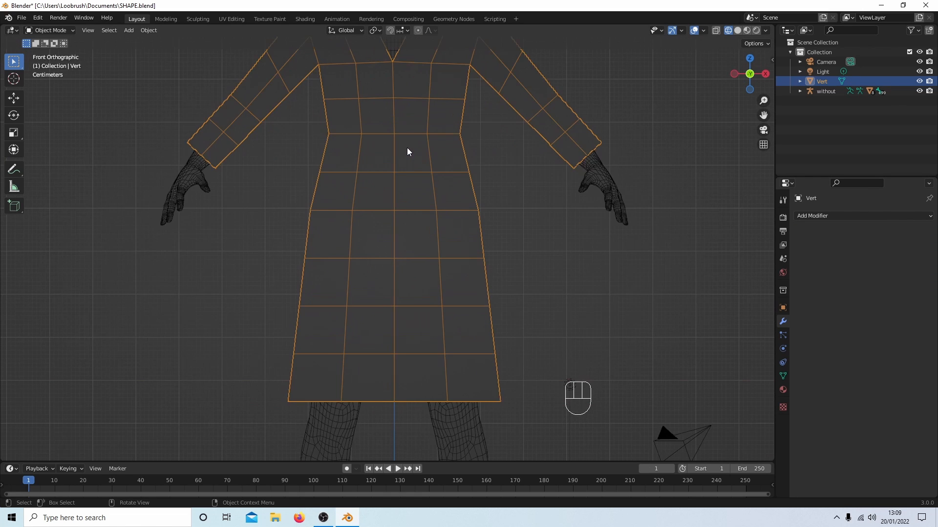
mouse_move(366, 140)
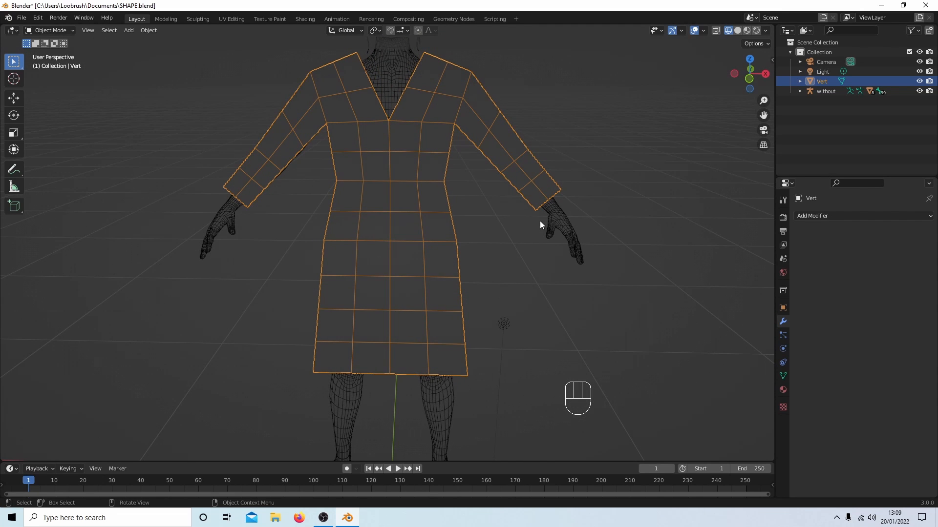
mouse_move(546, 204)
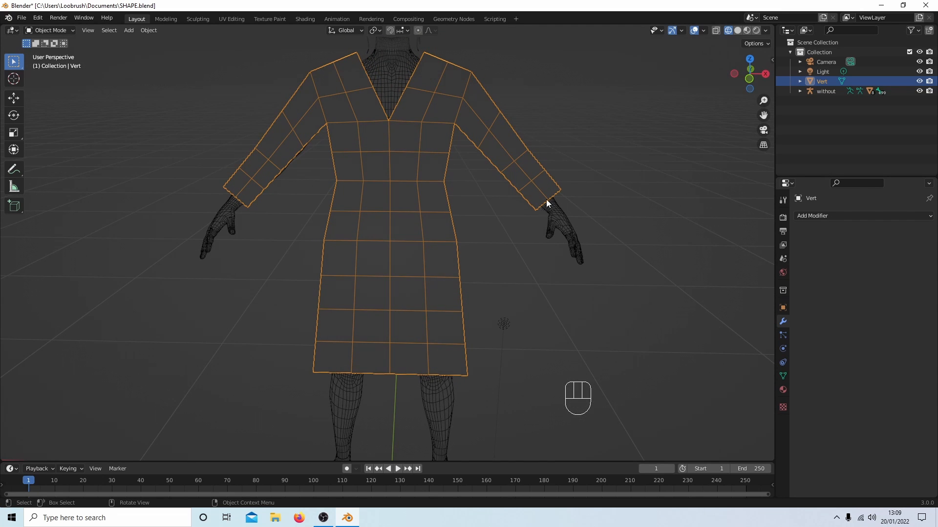
mouse_move(522, 108)
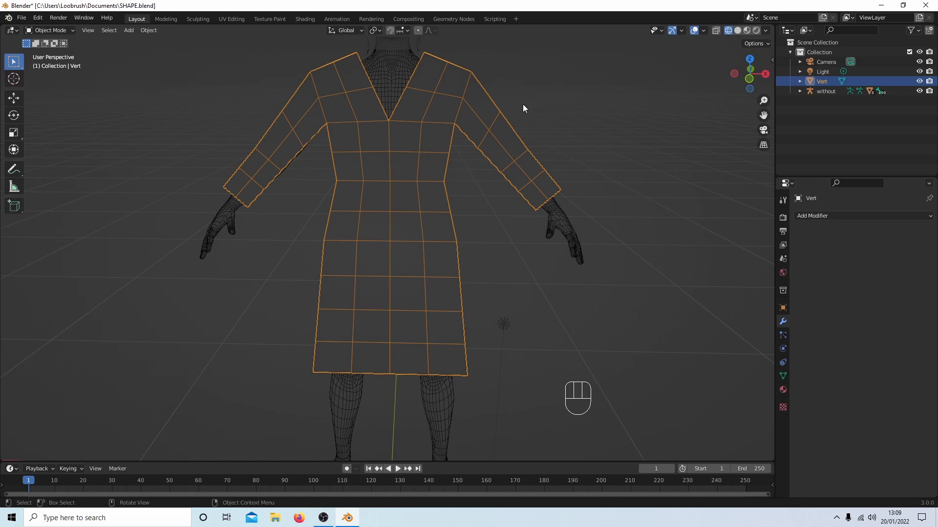
mouse_move(633, 241)
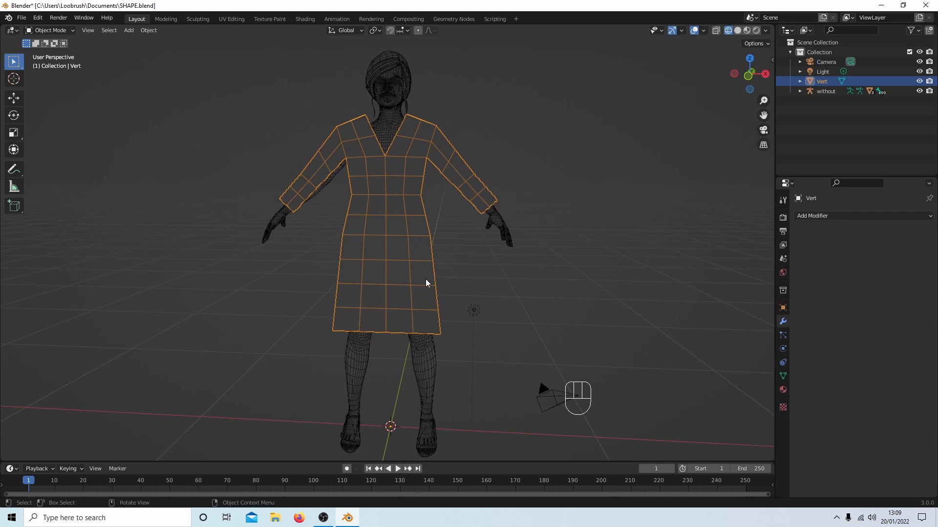
mouse_move(318, 191)
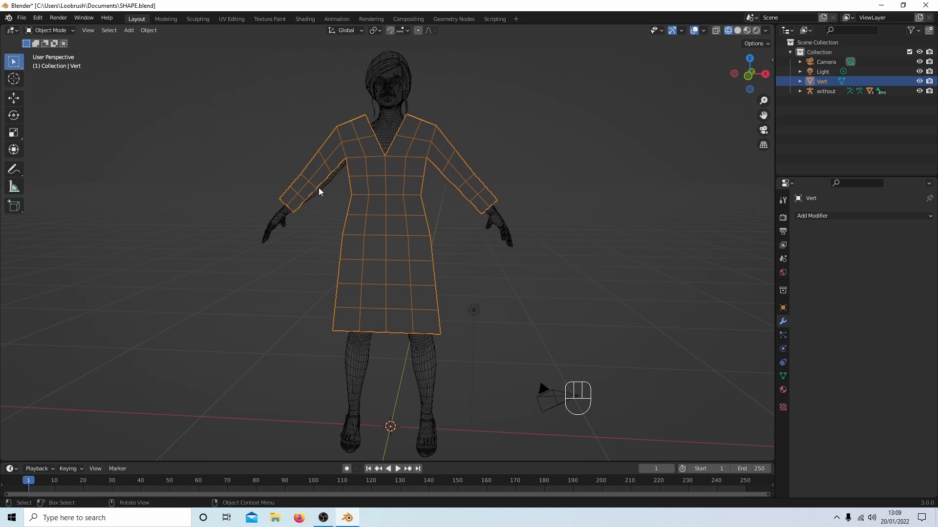
mouse_move(437, 142)
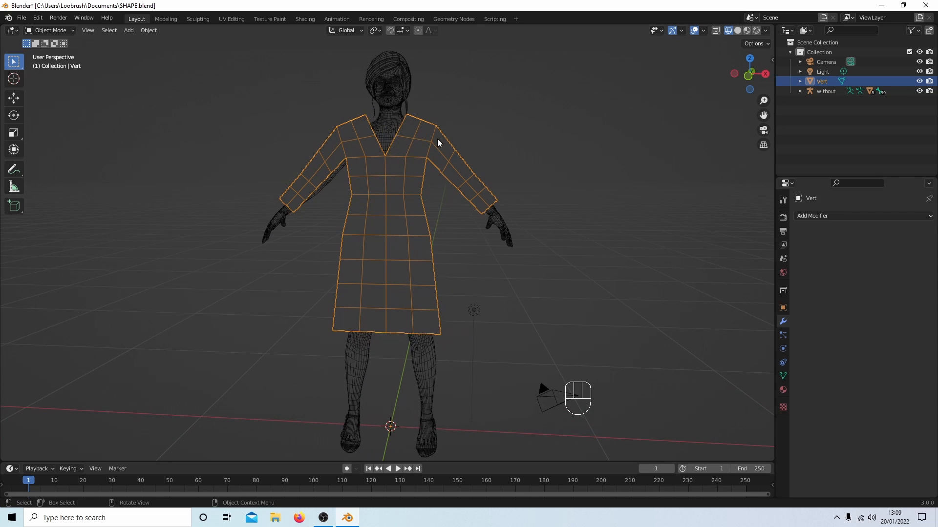
mouse_move(378, 183)
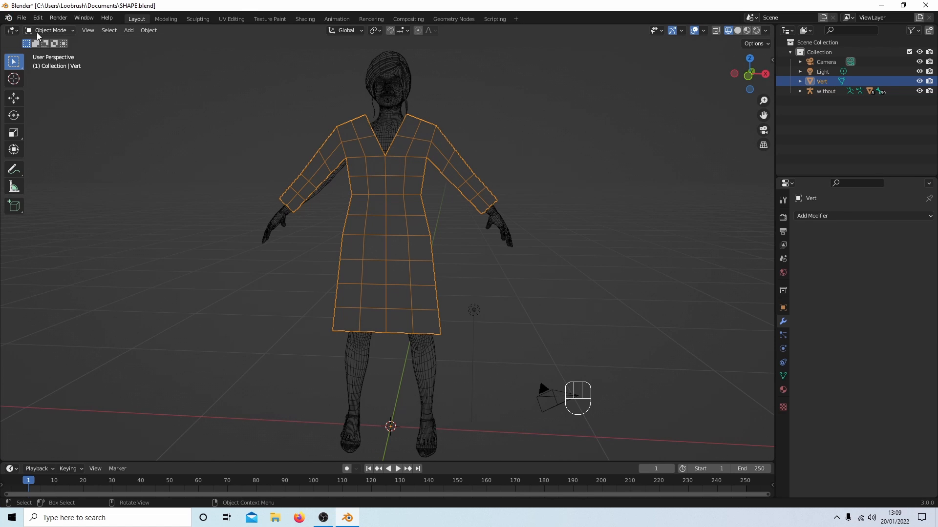
Enter Edit Mode on the dress mesh to resume editing its vertices and edges.
key(Tab)
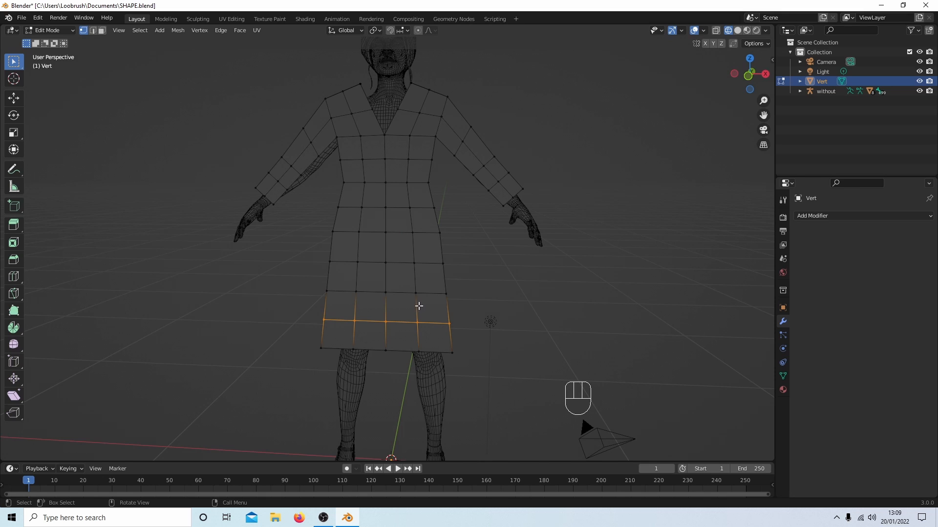
mouse_move(415, 292)
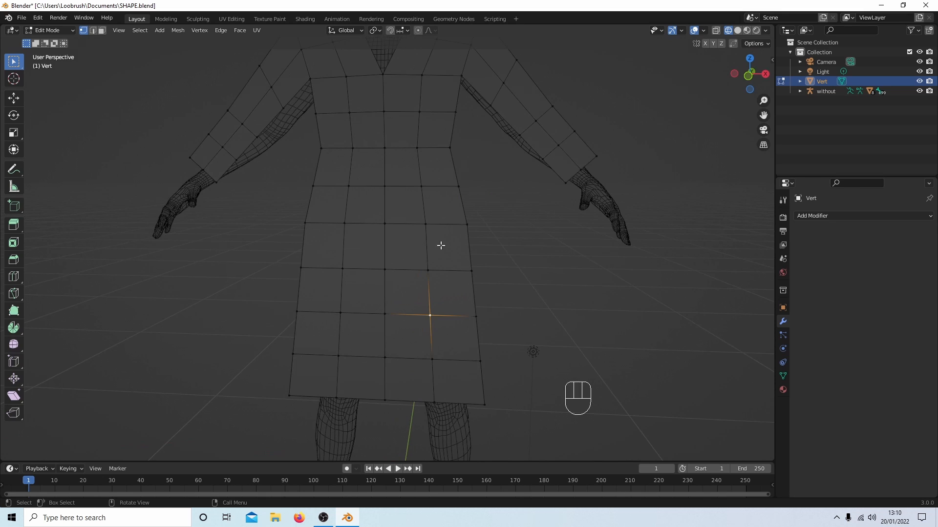
mouse_move(404, 365)
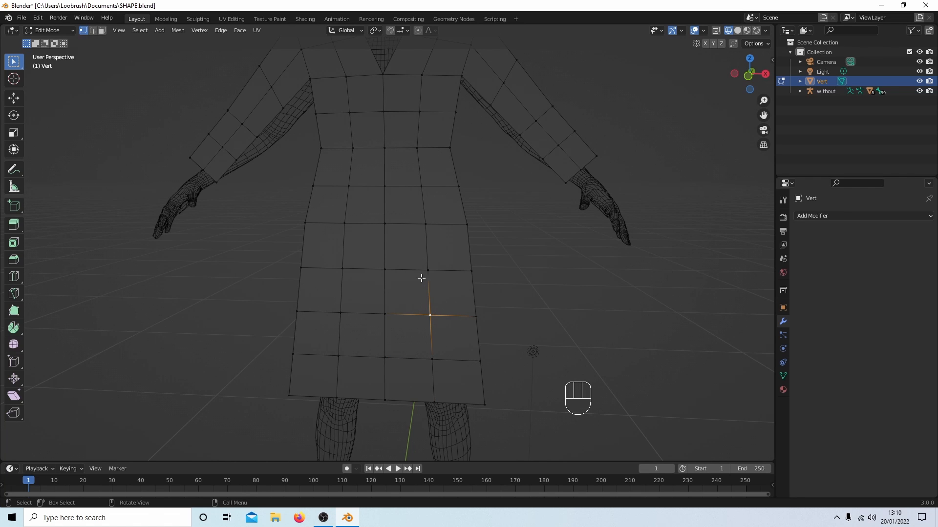
mouse_move(433, 363)
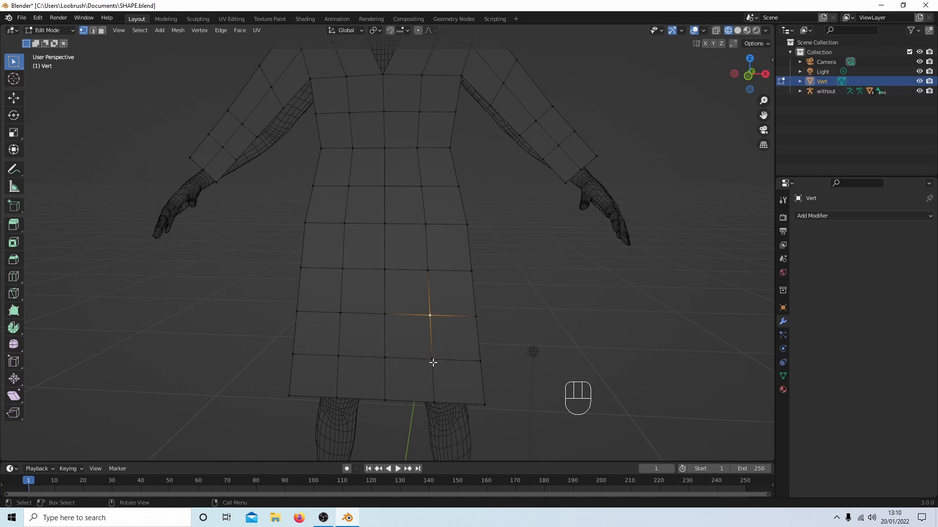